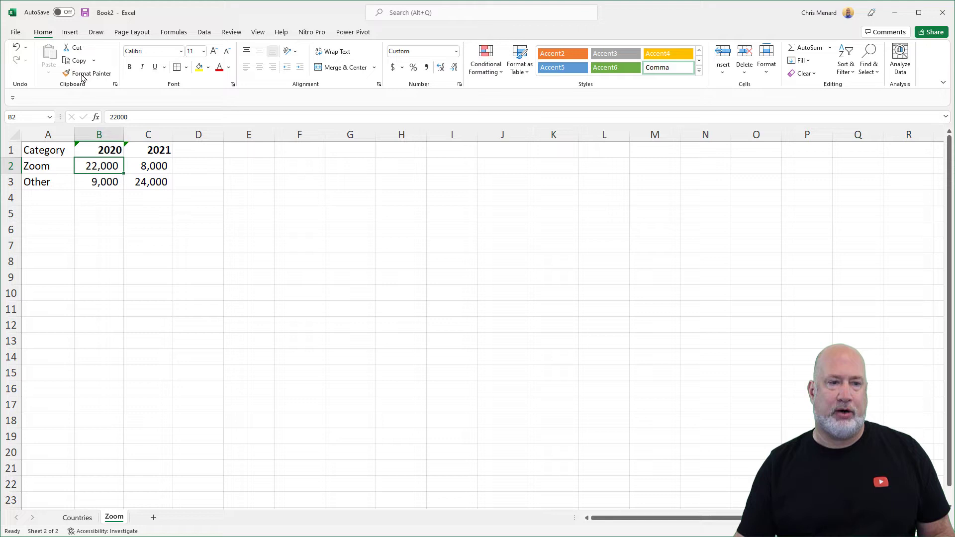
mouse_move(98, 166)
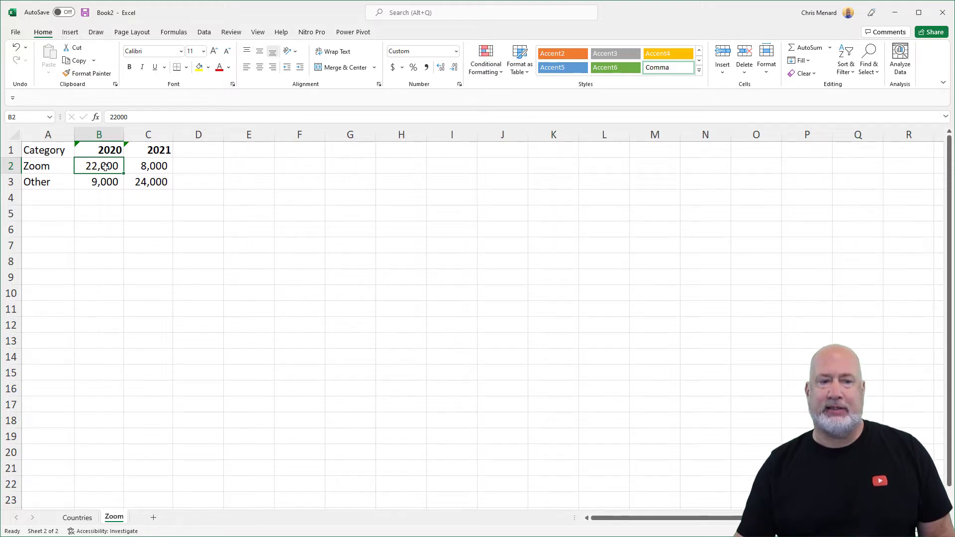
Preview the recommended charts, close them without inserting, and select a table cell
left_click(70, 32)
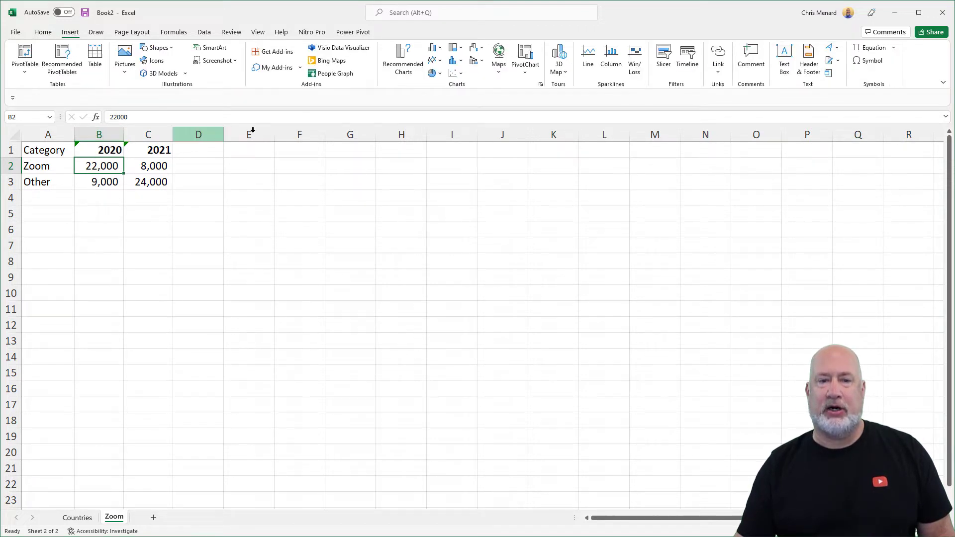
left_click(403, 58)
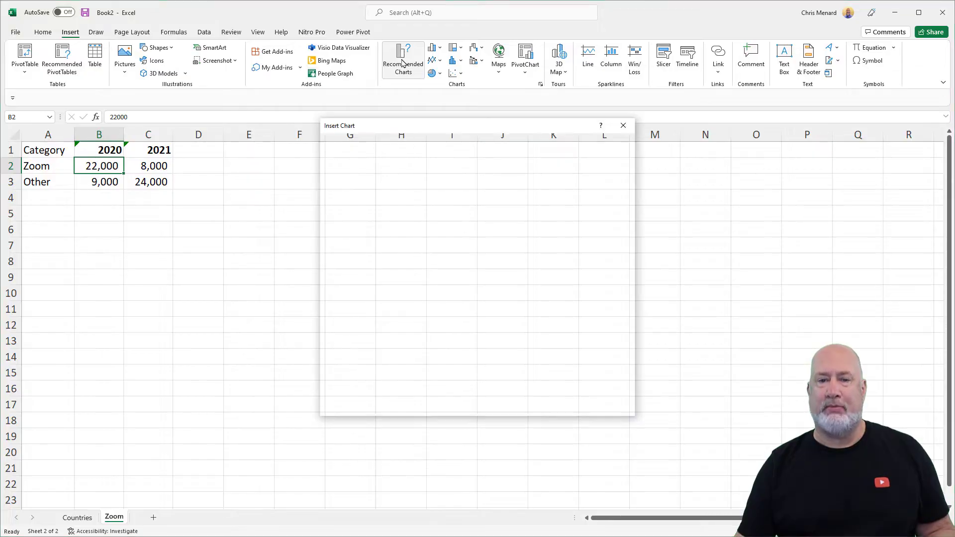
left_click(402, 59)
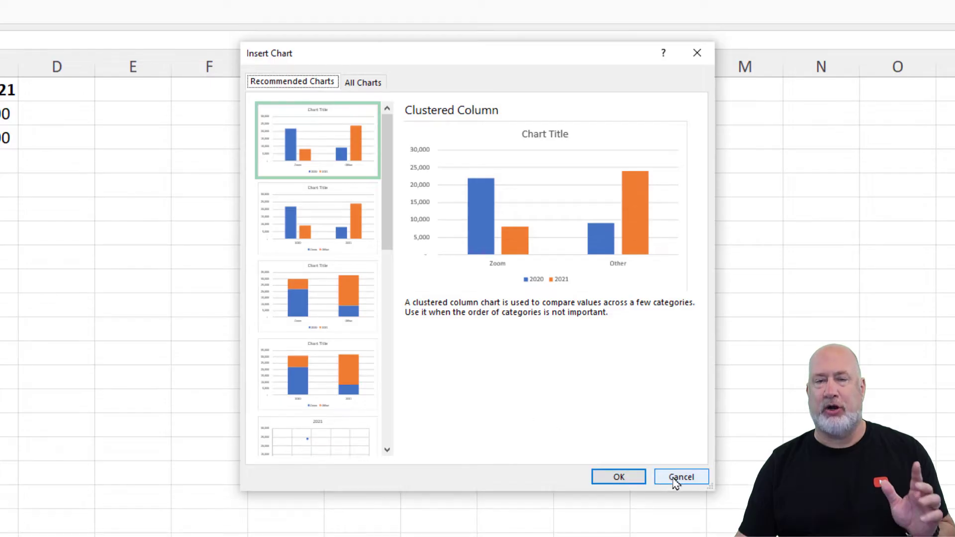
left_click(680, 476)
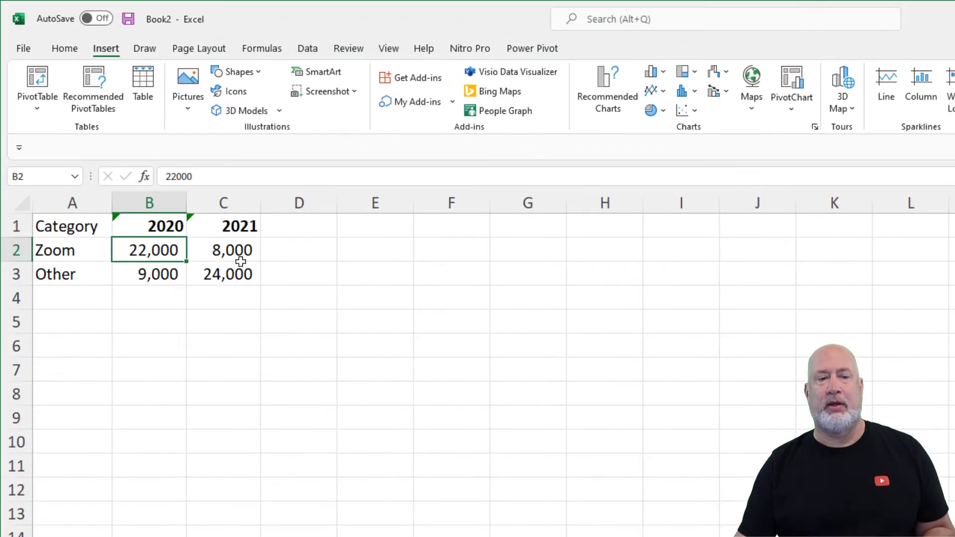
left_click(223, 273)
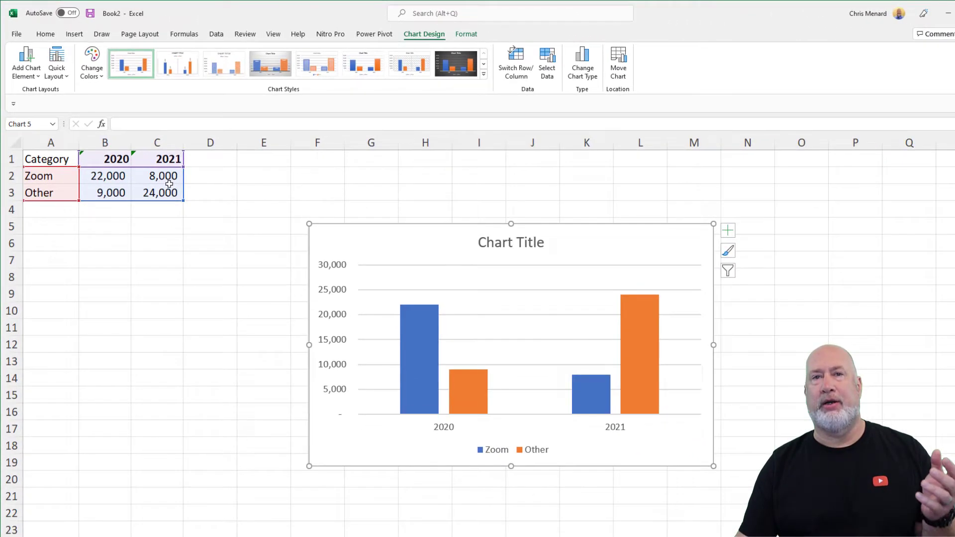
mouse_move(385, 238)
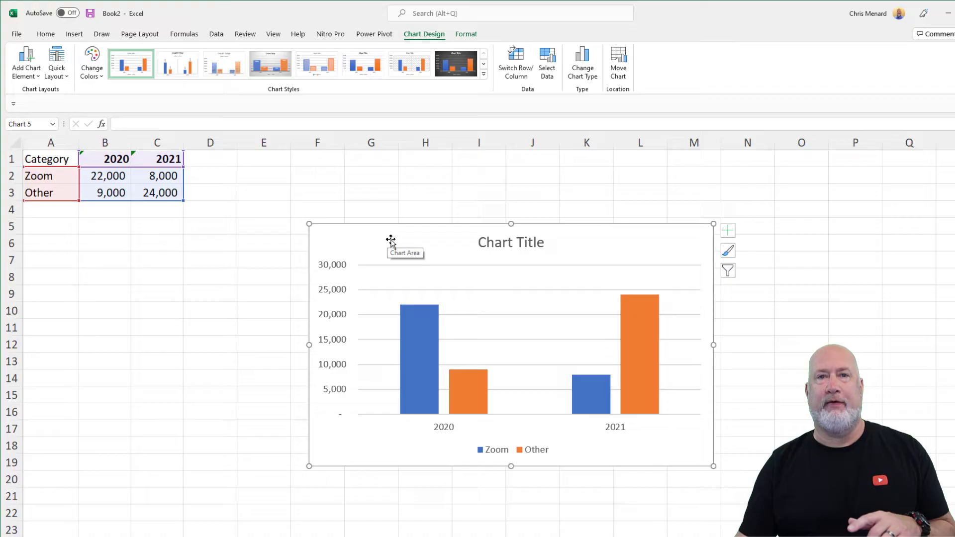
mouse_move(462, 294)
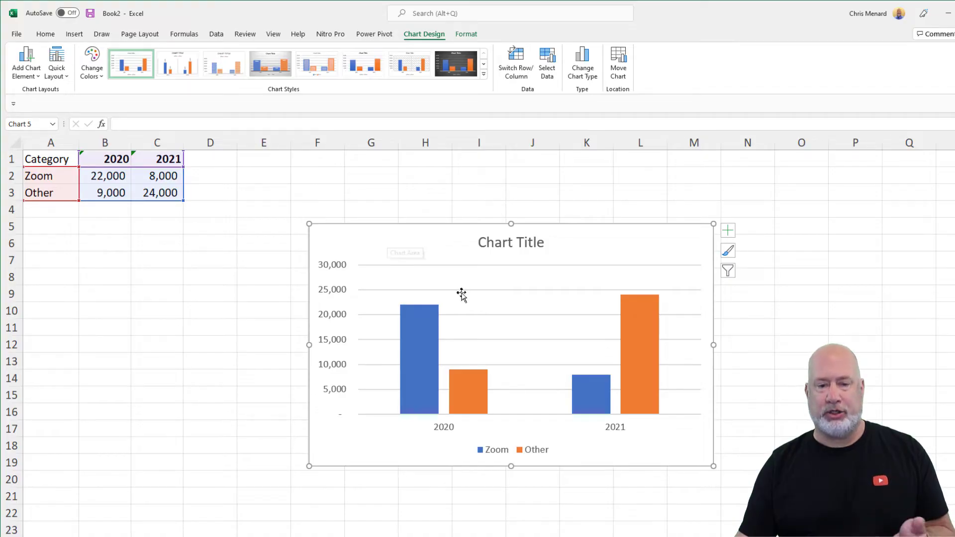
mouse_move(440, 245)
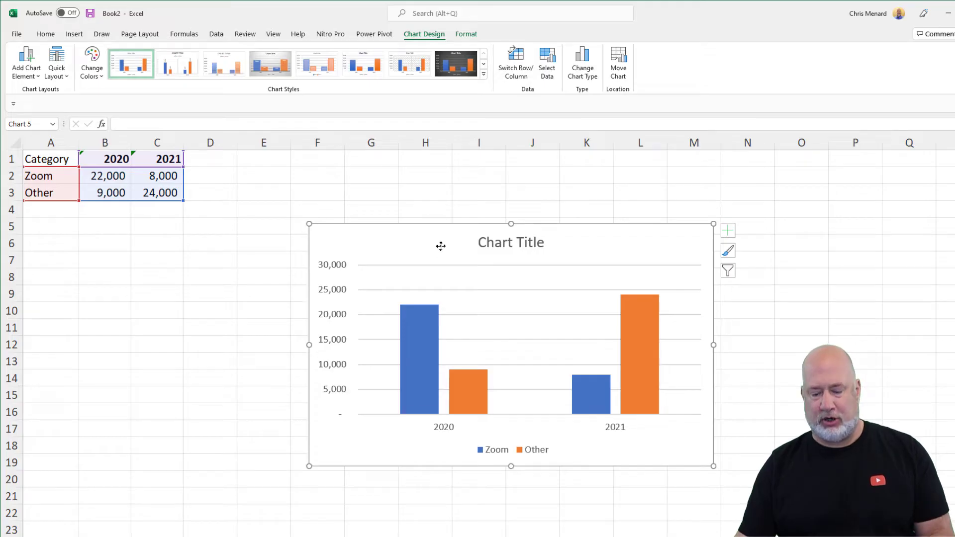
Reopen the chart suggestions for the Zoom and Other table and scroll through them
left_click(158, 176)
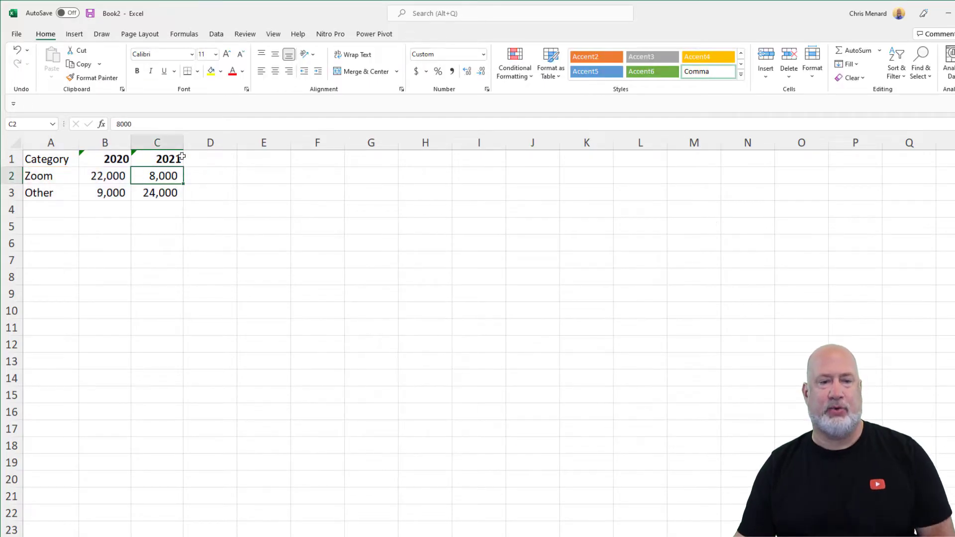
left_click(73, 33)
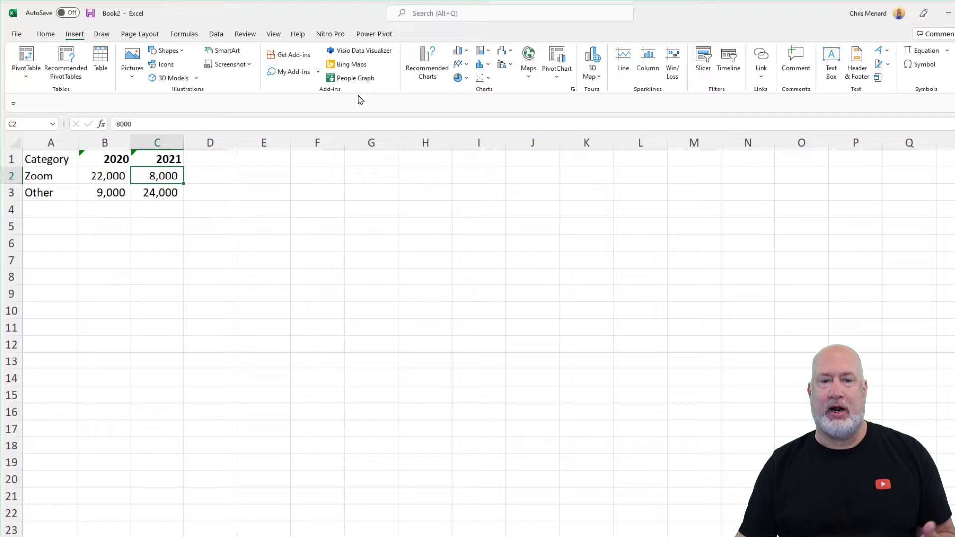
left_click(427, 62)
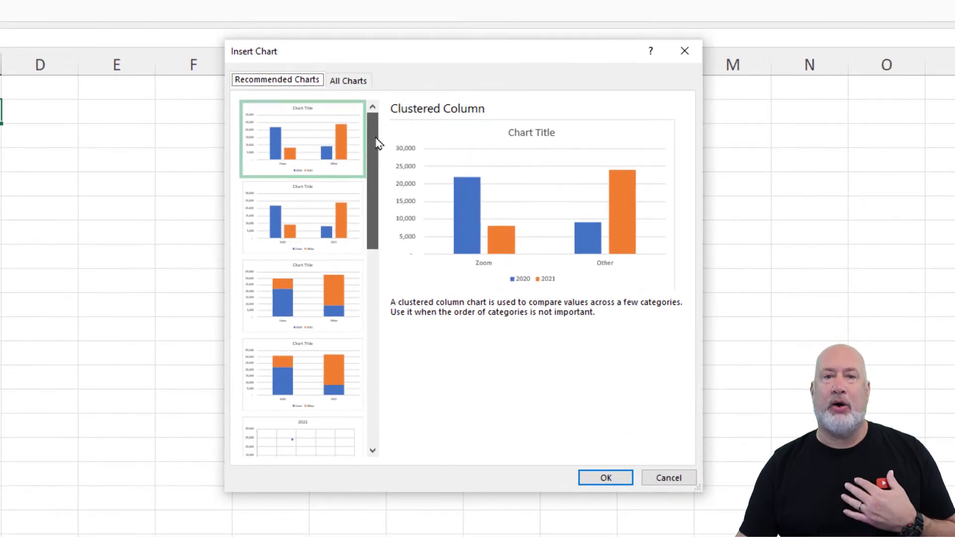
scroll("down", 3)
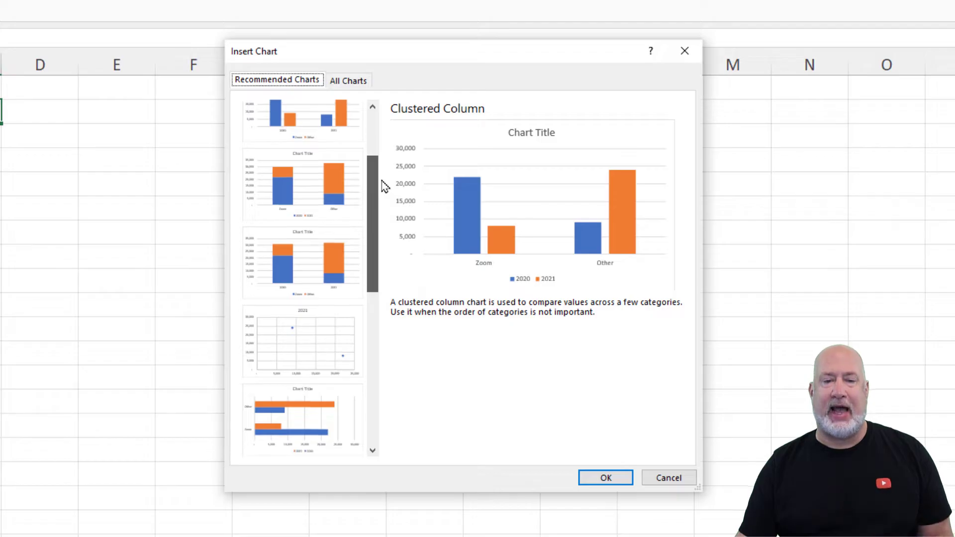
left_click(302, 182)
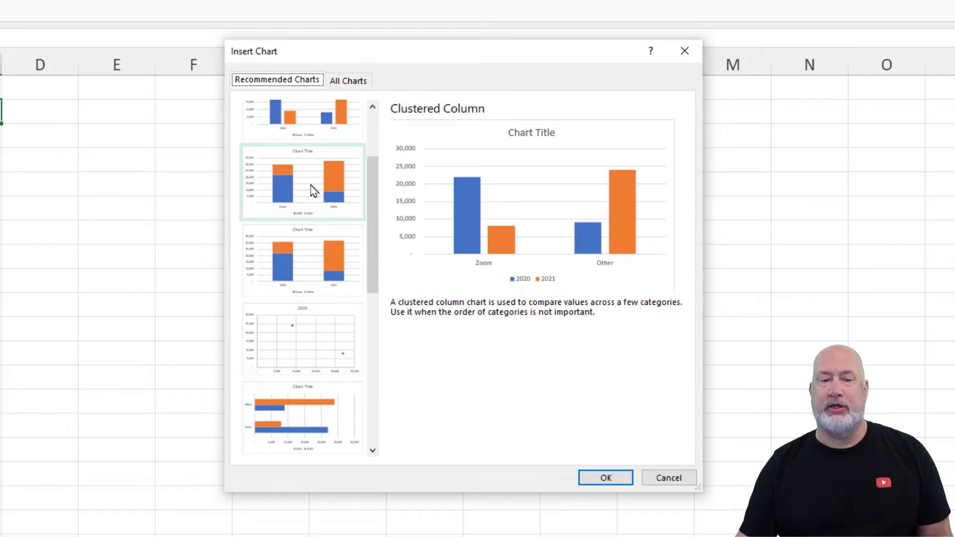
Compare stacked column previews by category and by year, then choose 100% stacked by year
left_click(302, 182)
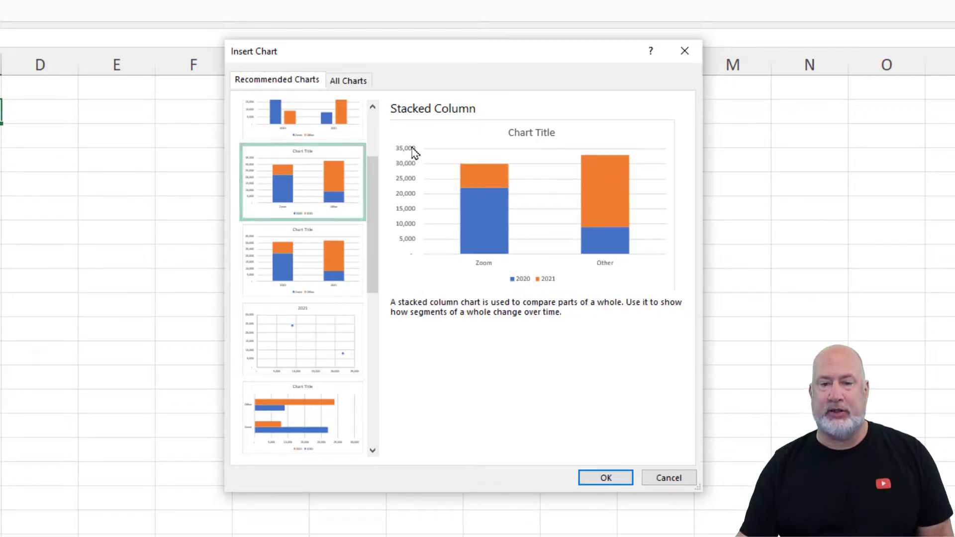
left_click(301, 260)
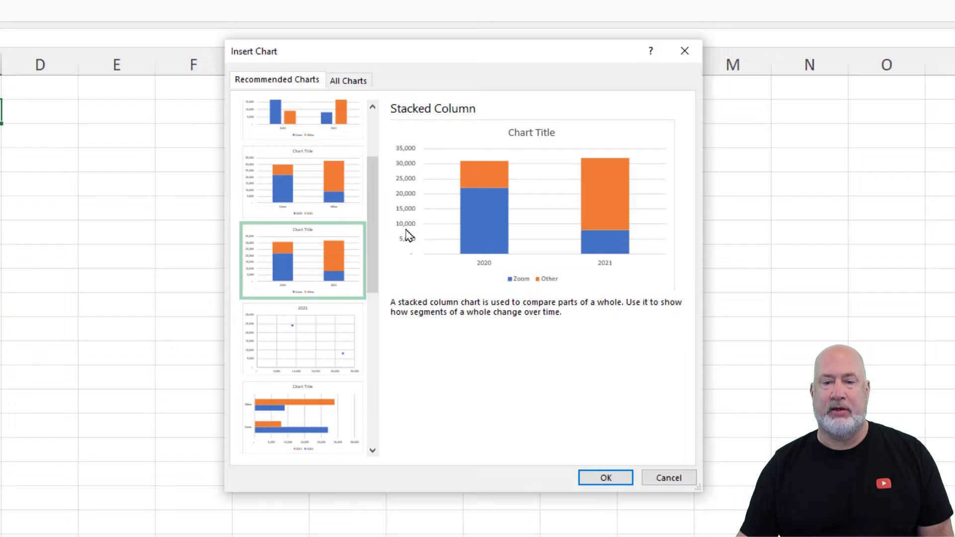
left_click(301, 181)
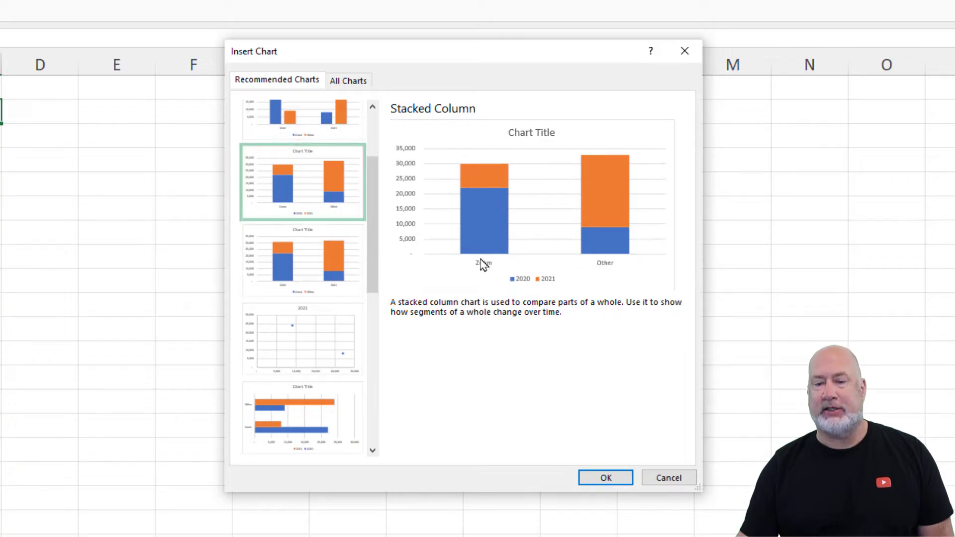
left_click(301, 261)
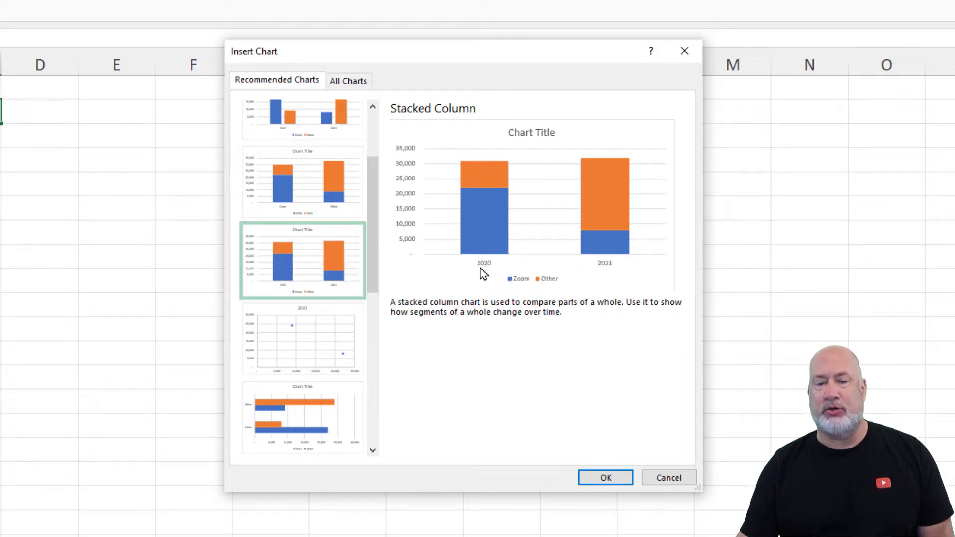
scroll("down", 3)
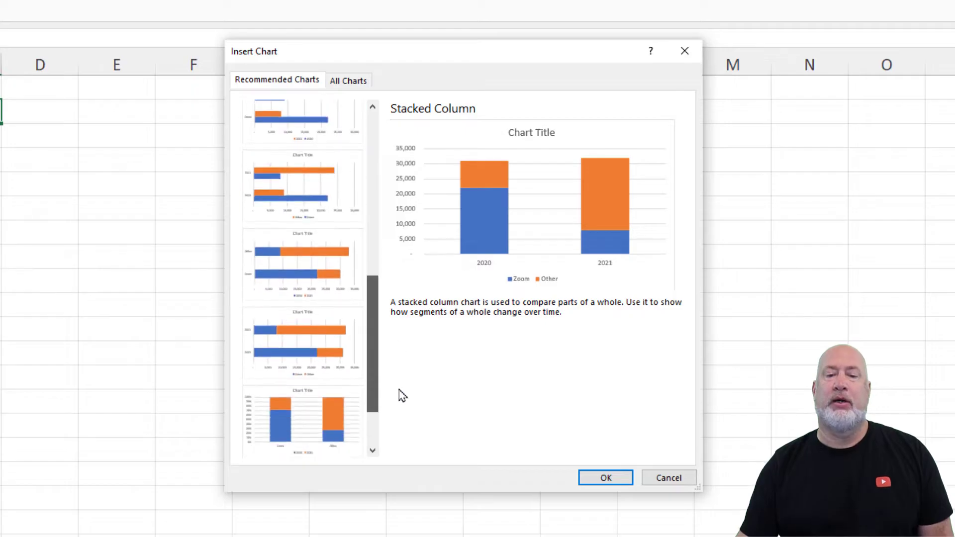
left_click(302, 339)
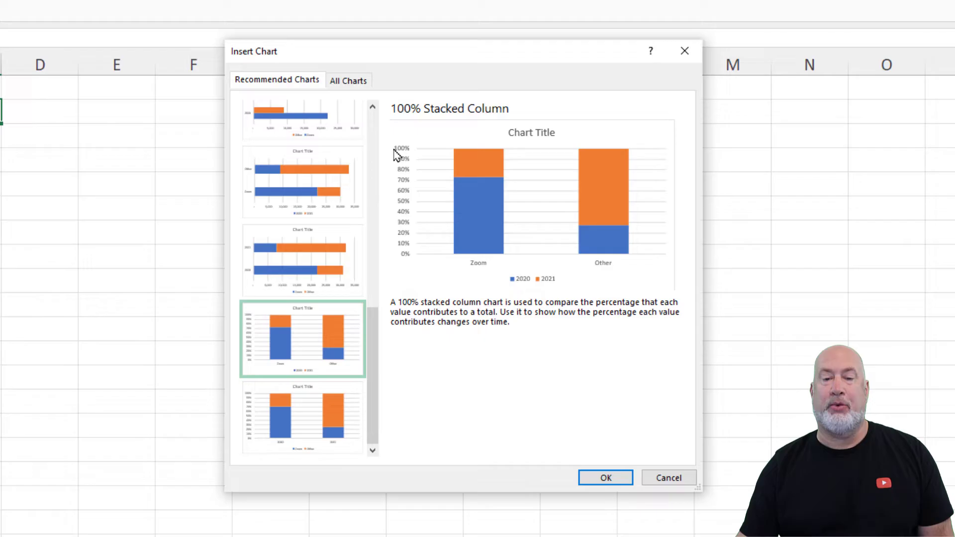
mouse_move(421, 243)
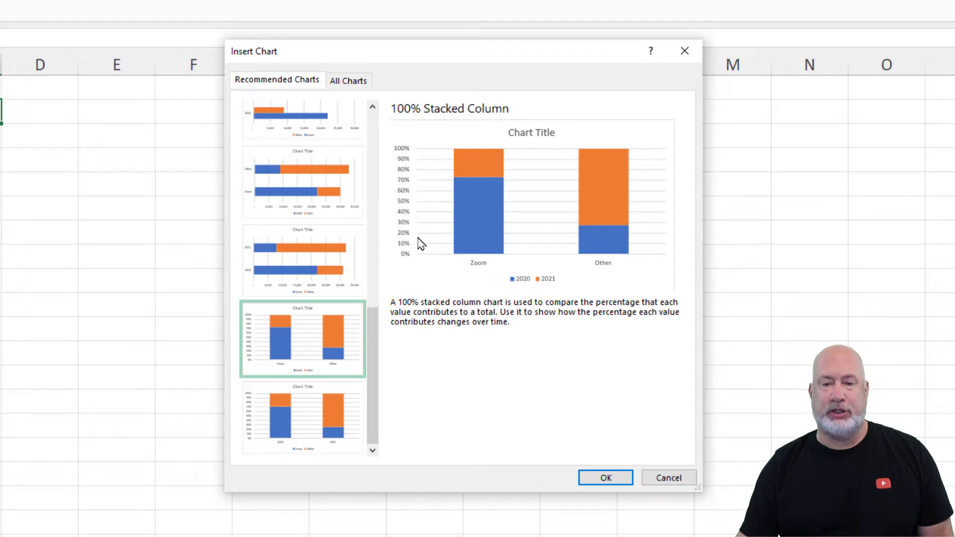
mouse_move(383, 374)
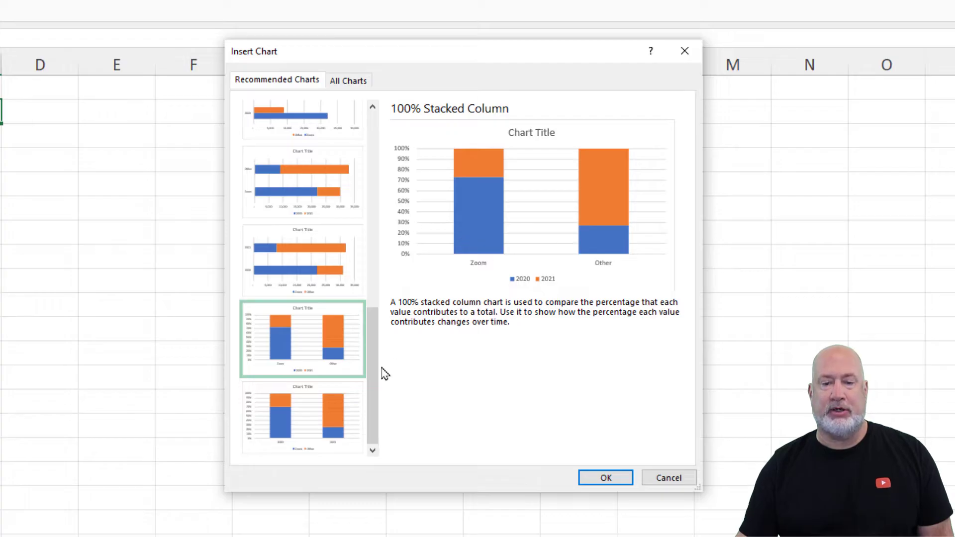
left_click(302, 417)
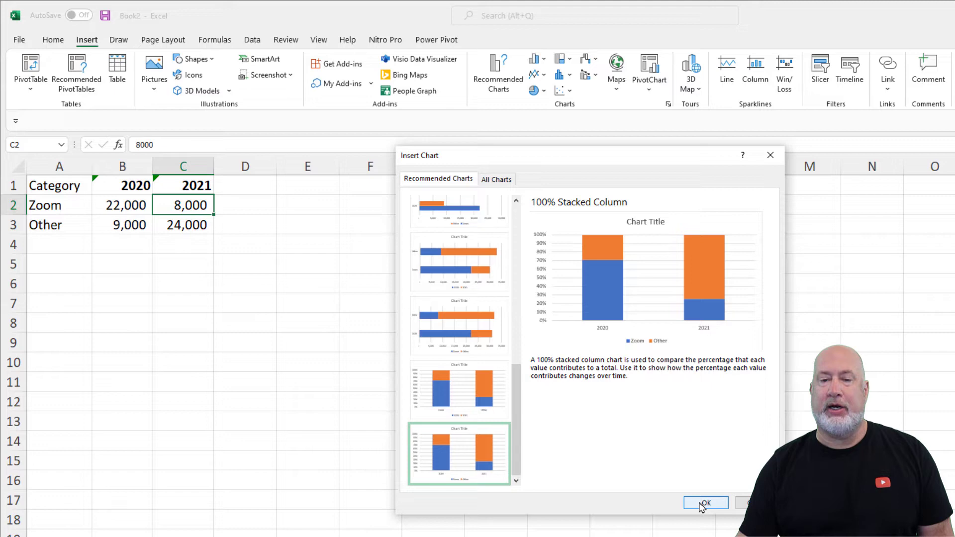
Insert the 100% stacked column chart and add centred data labels to every segment
left_click(704, 502)
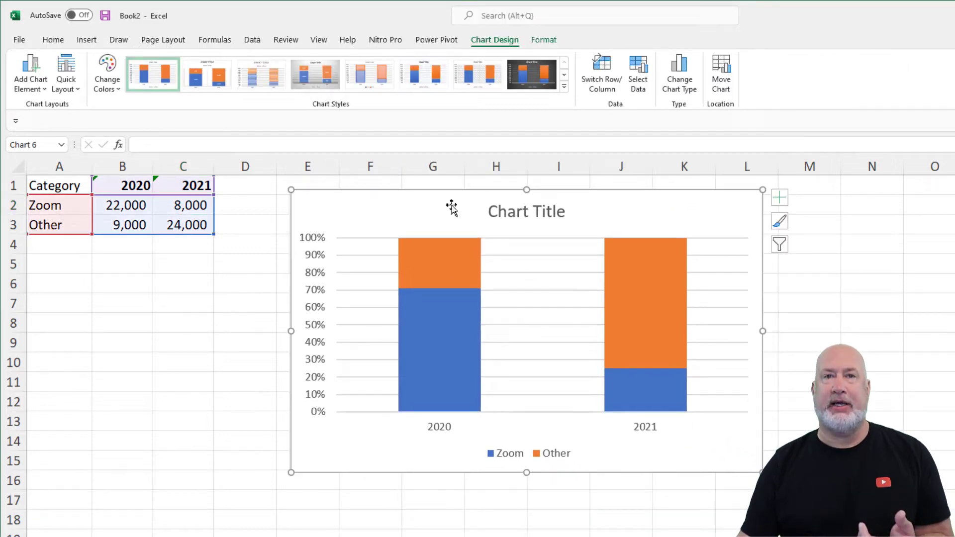
mouse_move(30, 79)
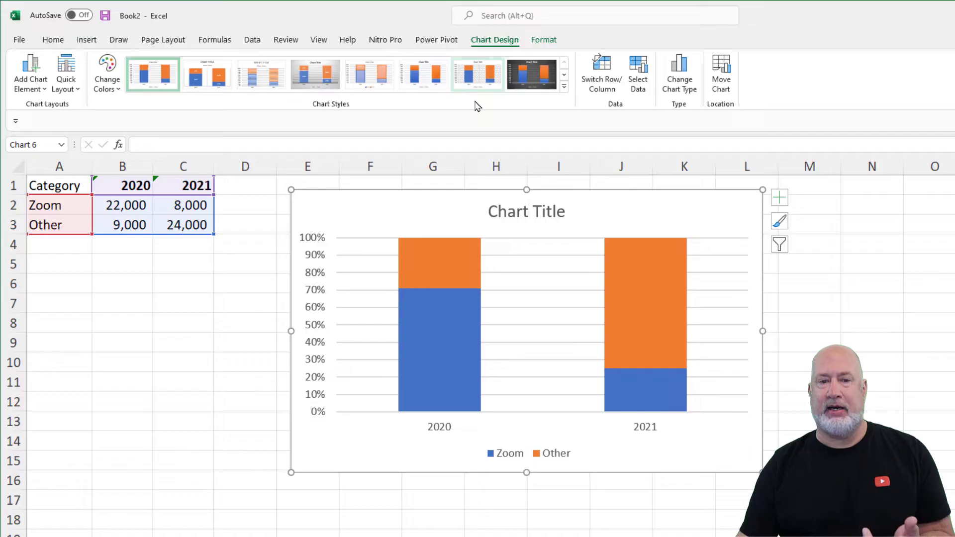
mouse_move(286, 207)
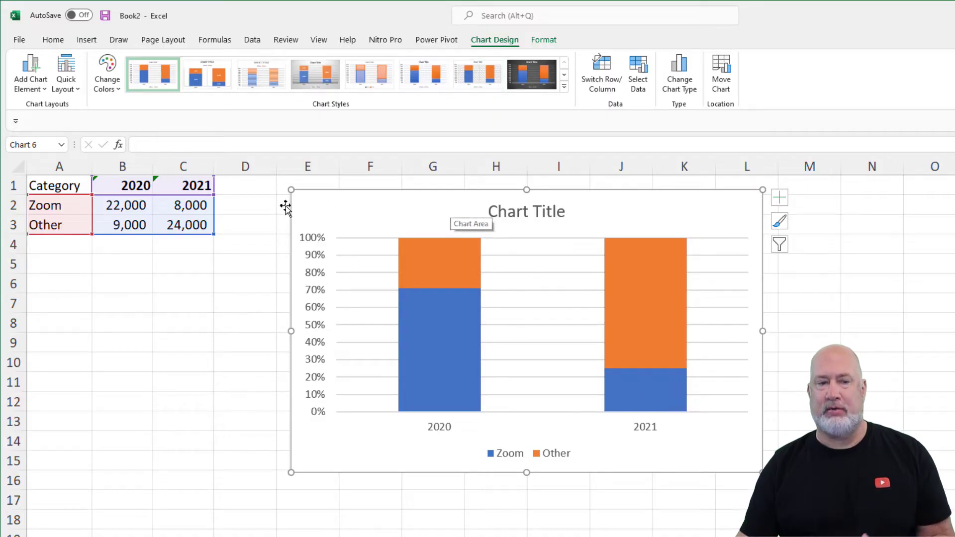
left_click(30, 73)
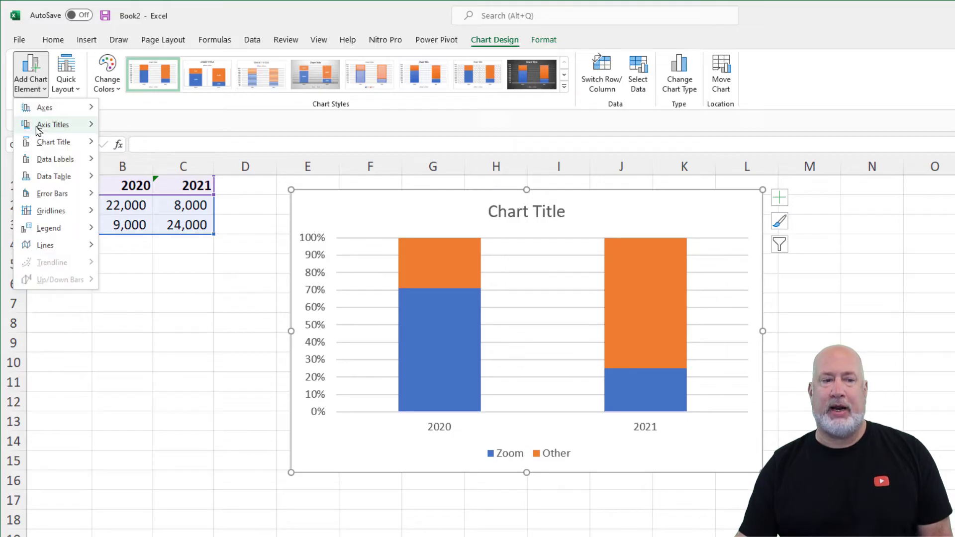
left_click(54, 159)
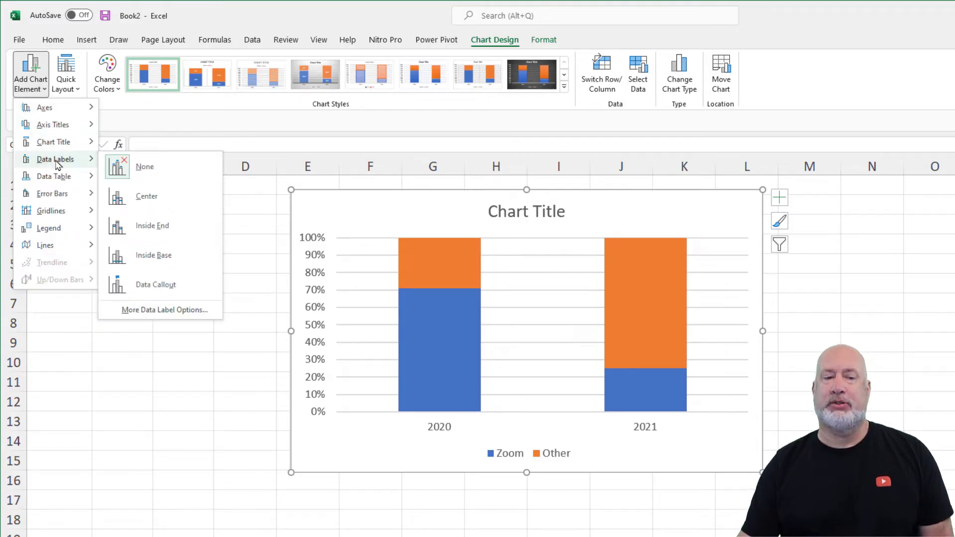
left_click(146, 196)
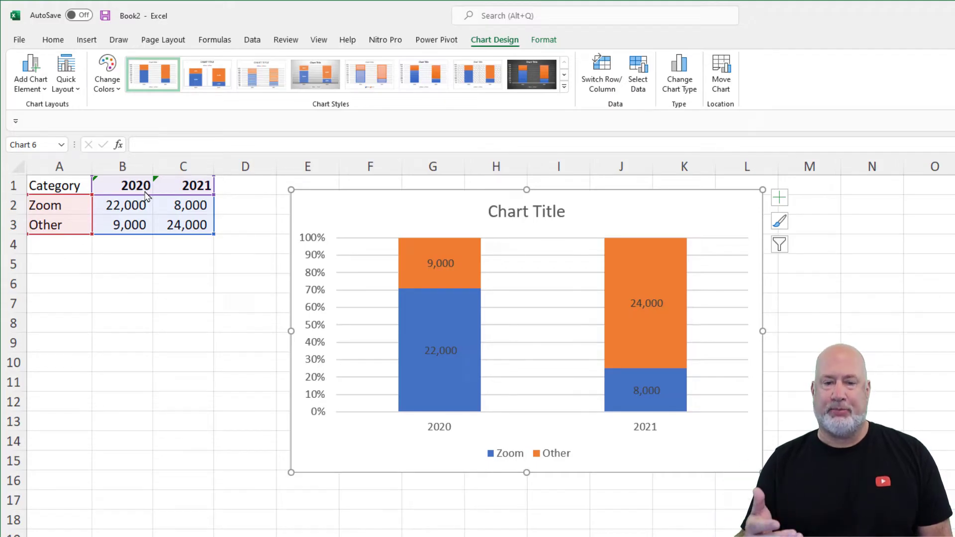
mouse_move(427, 190)
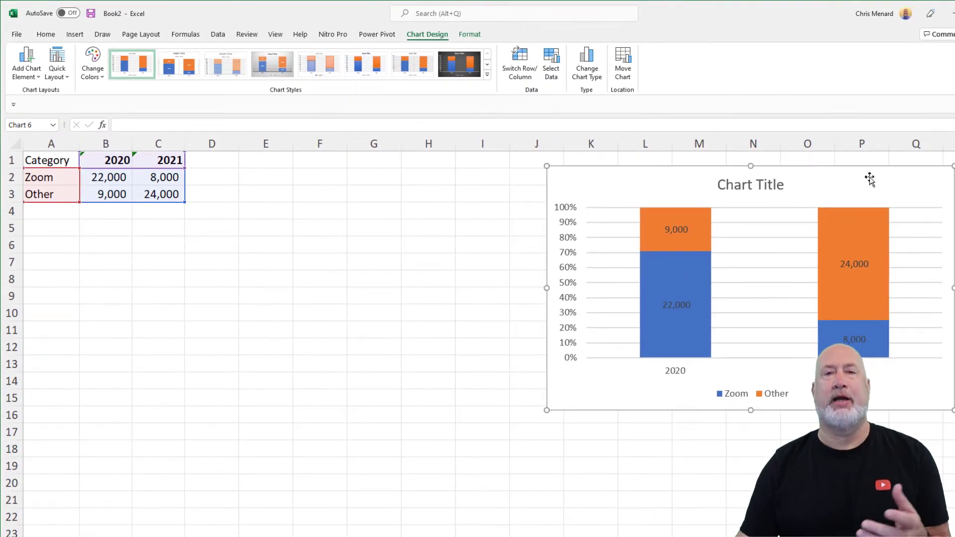
Deselect the chart by clicking a cell in the data table
left_click(106, 193)
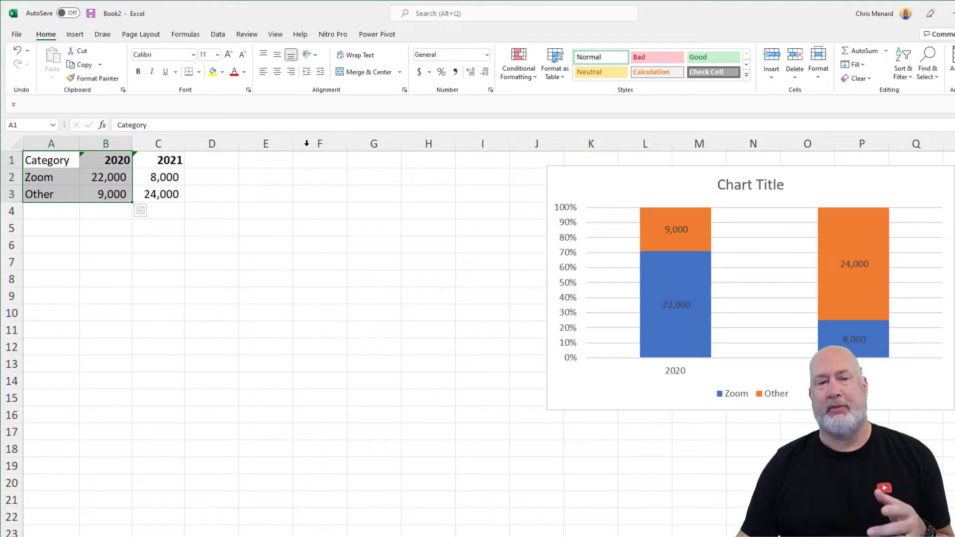
Insert a 2-D pie of the 2020 figures and apply a style with percentage labels
left_click(74, 33)
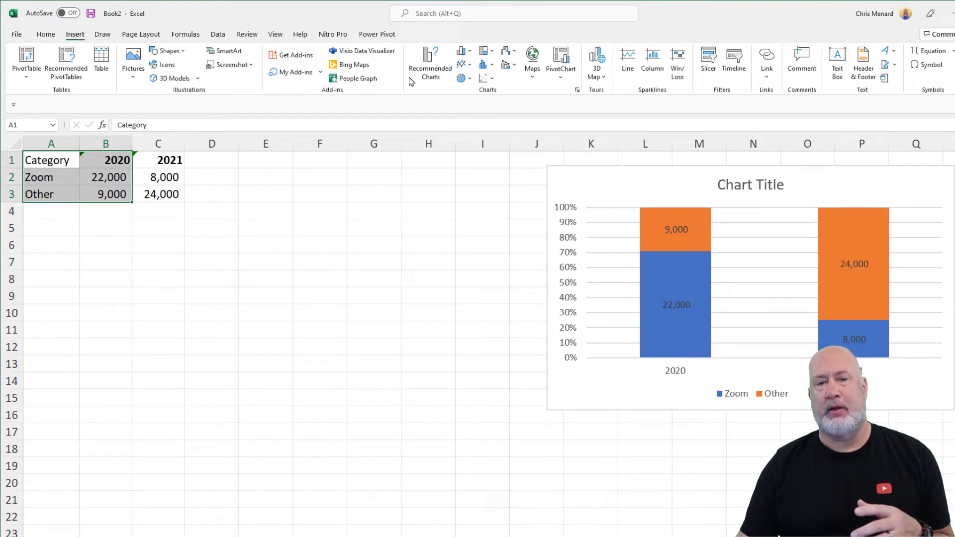
left_click(461, 79)
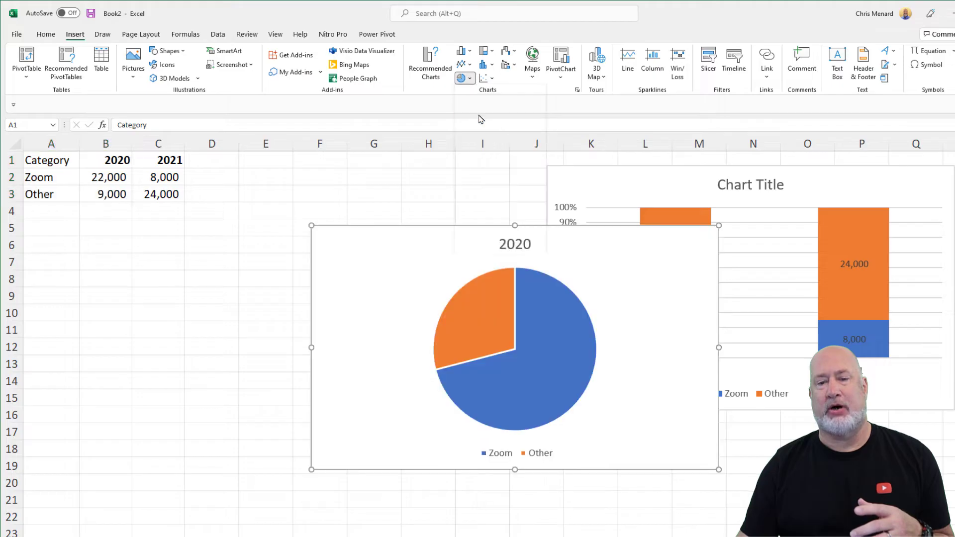
left_click(515, 347)
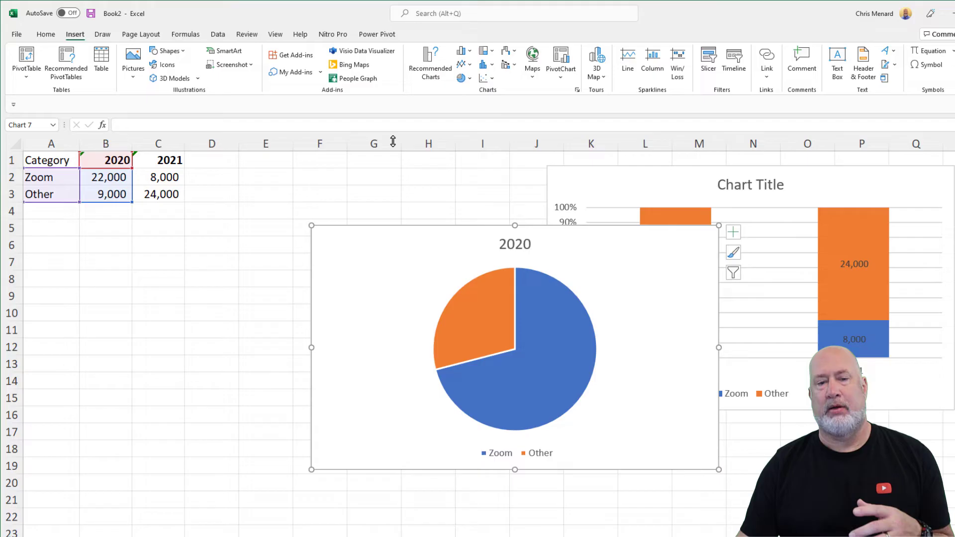
left_click(427, 33)
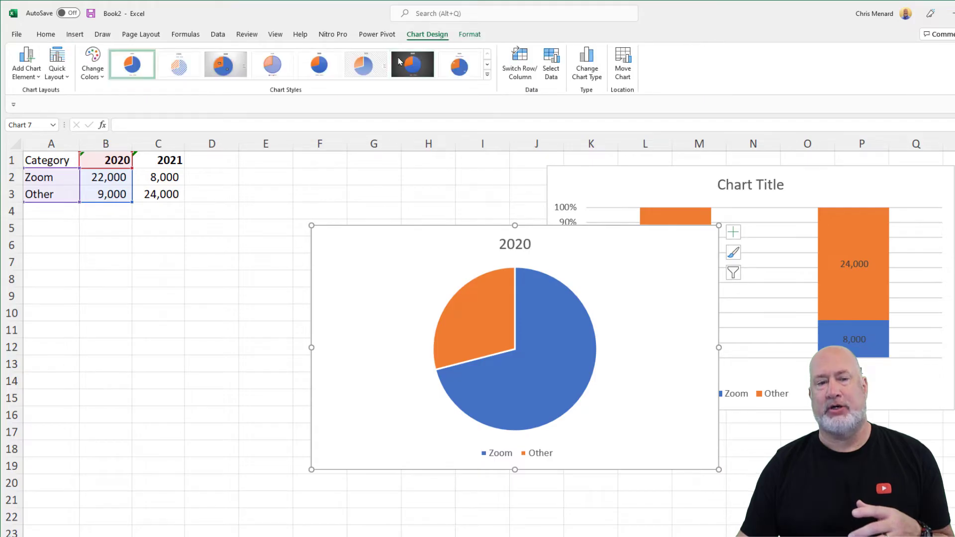
left_click(225, 65)
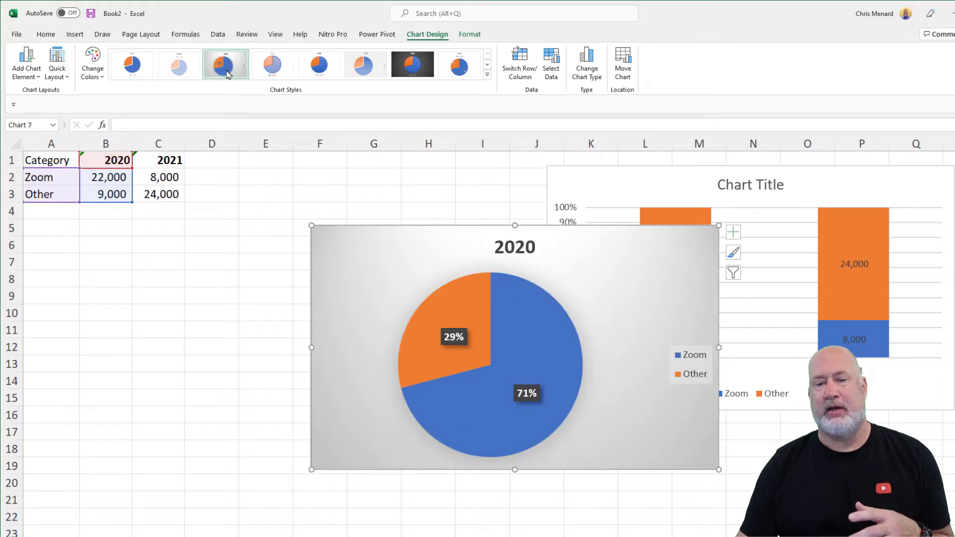
mouse_move(321, 214)
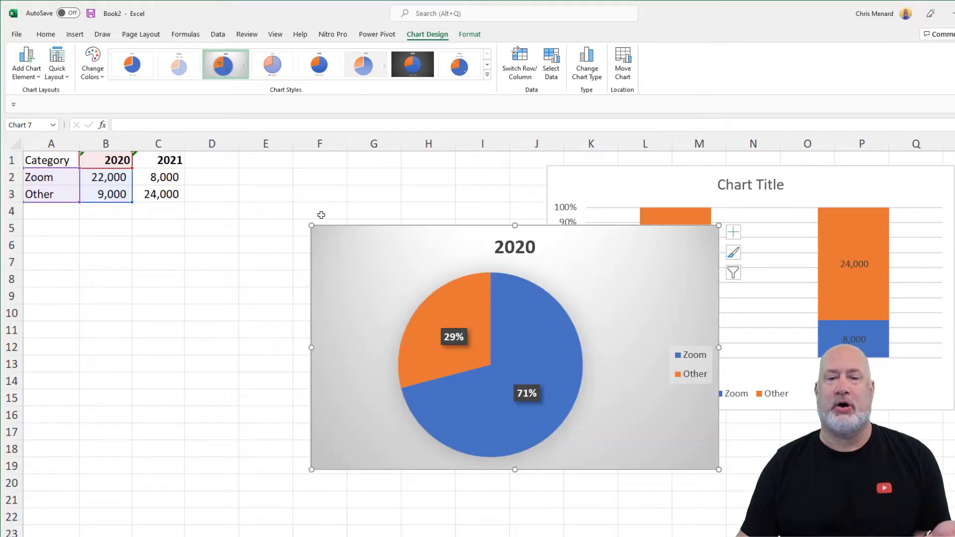
mouse_move(351, 239)
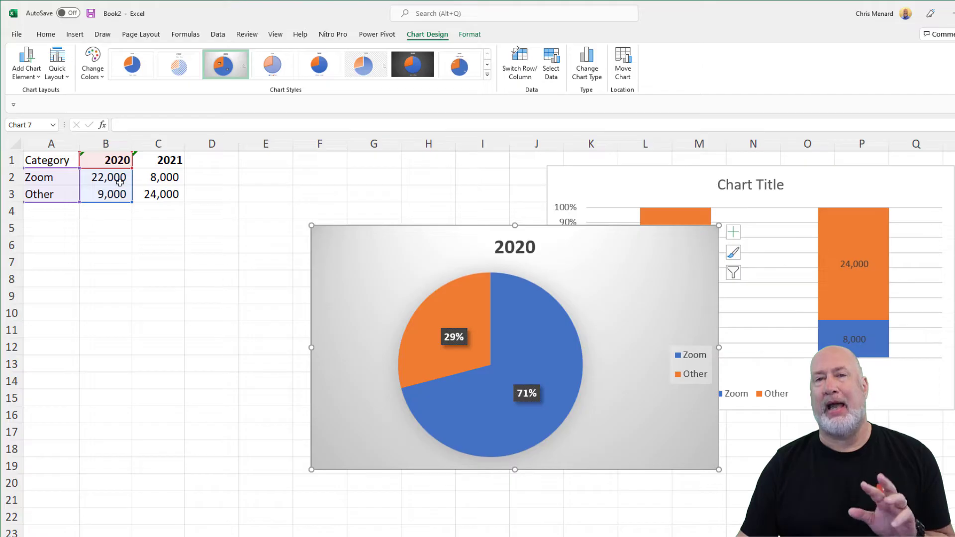
mouse_move(282, 231)
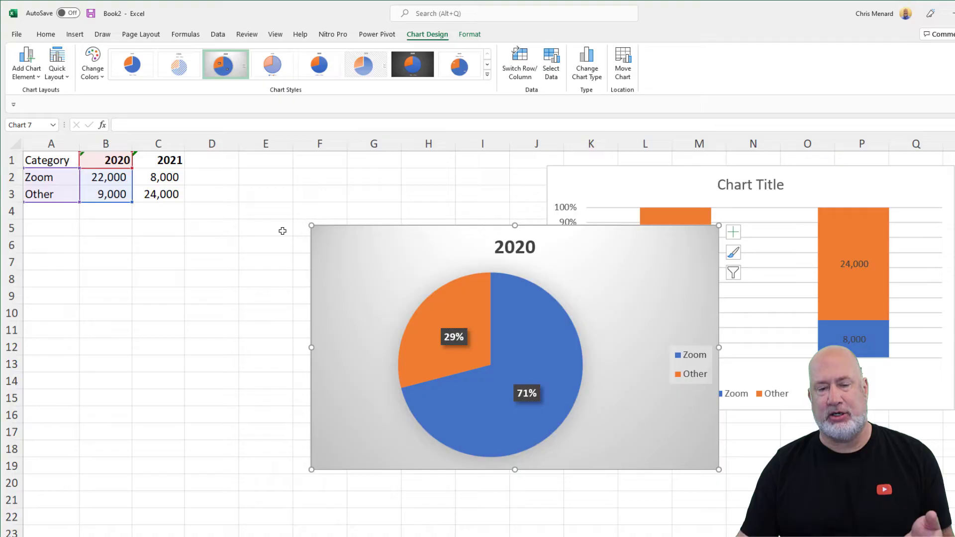
mouse_move(367, 233)
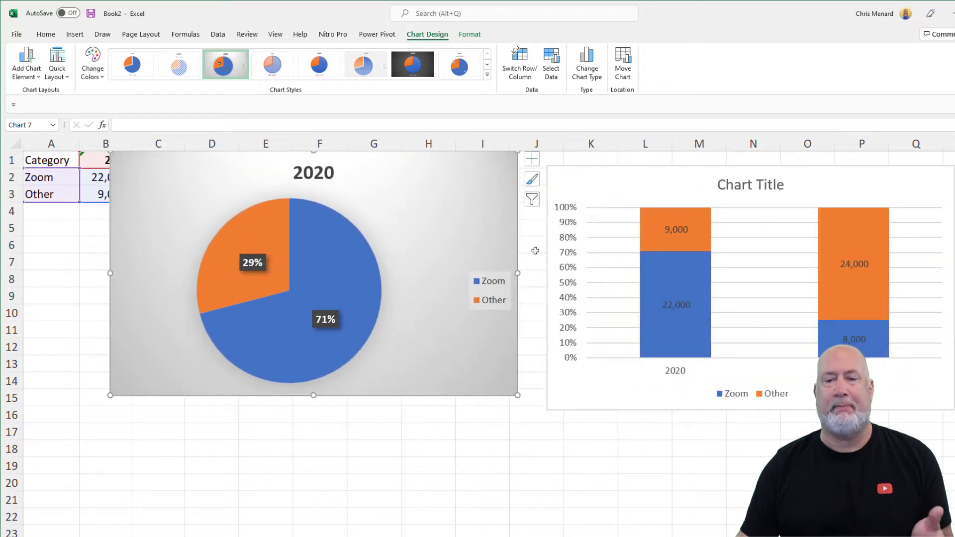
mouse_move(673, 293)
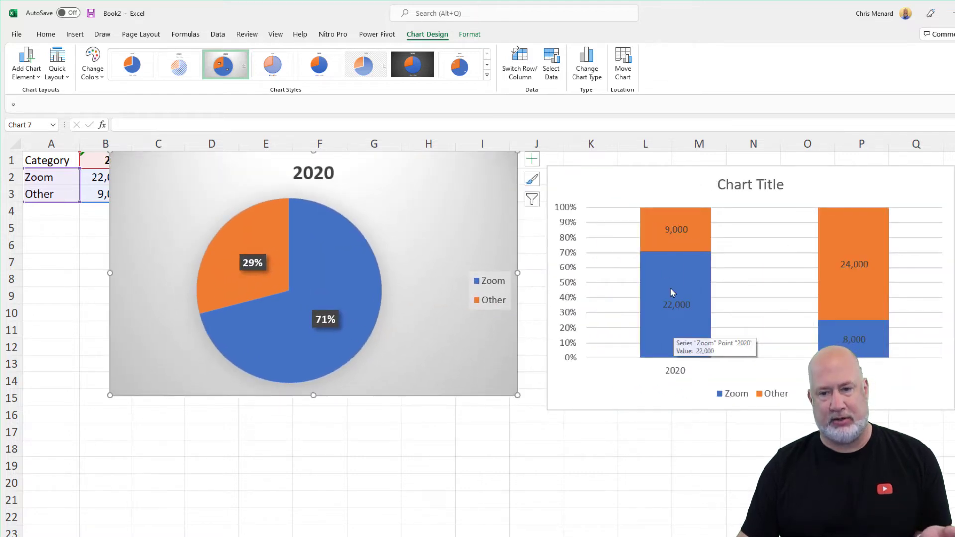
mouse_move(645, 259)
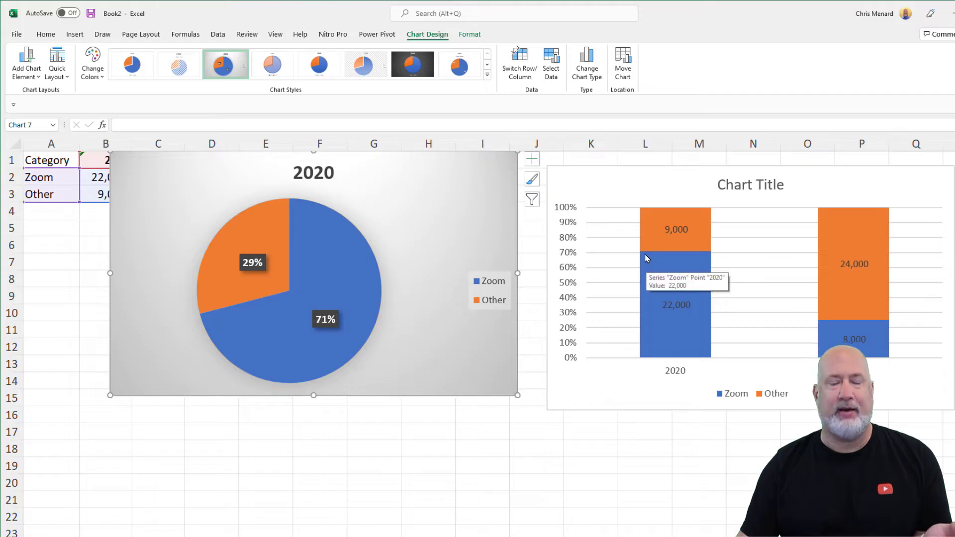
mouse_move(445, 182)
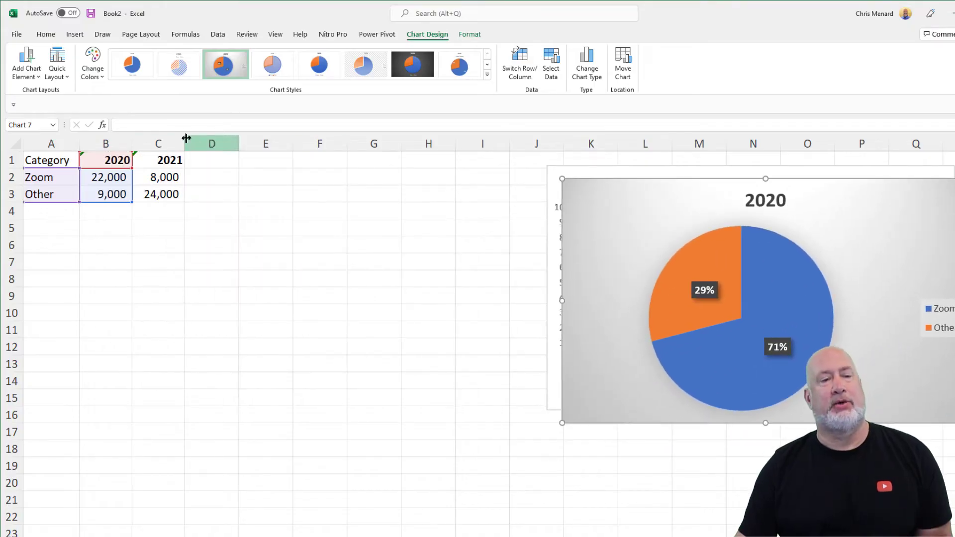
Label A4 'TOTAL', total B4:C4 (31,000 and 32,000), then select the whole table
left_click(51, 160)
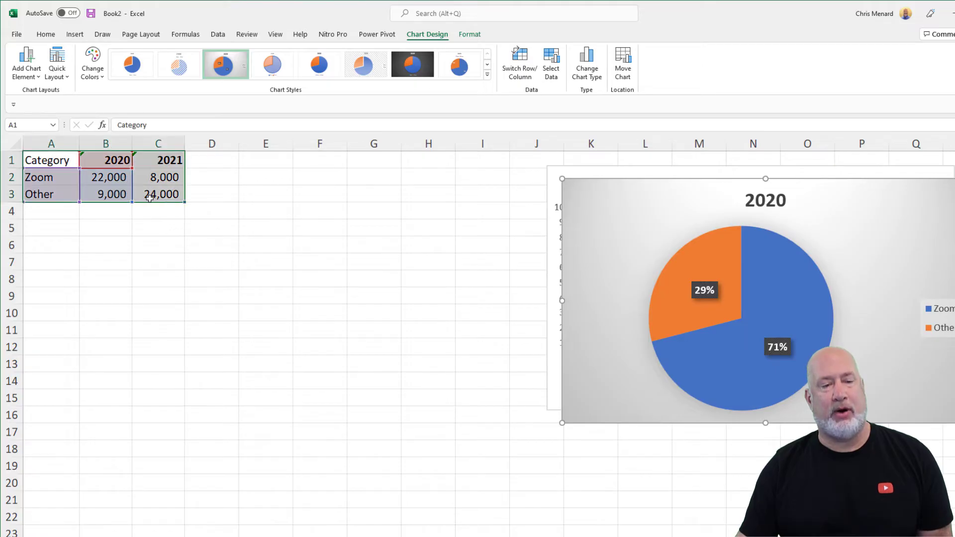
left_click(51, 209)
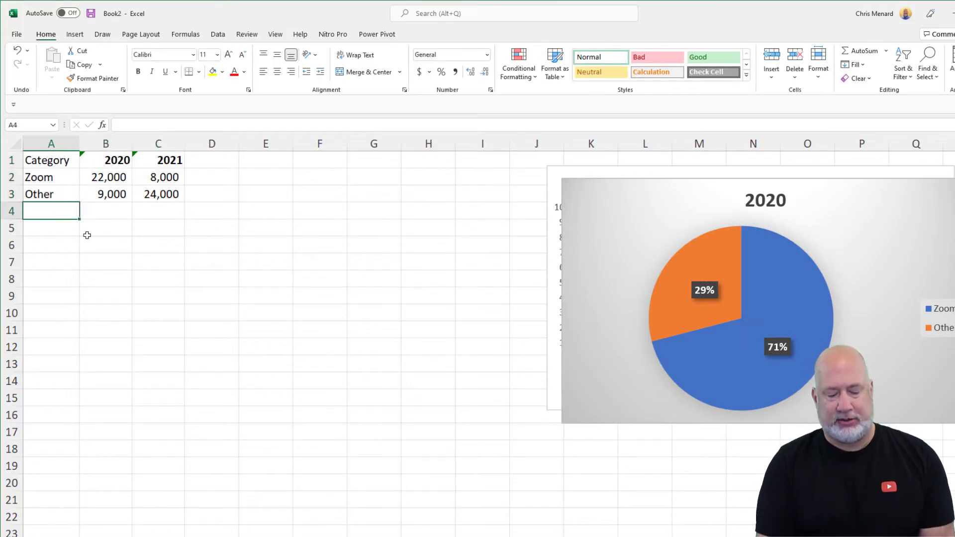
type("TOTAL")
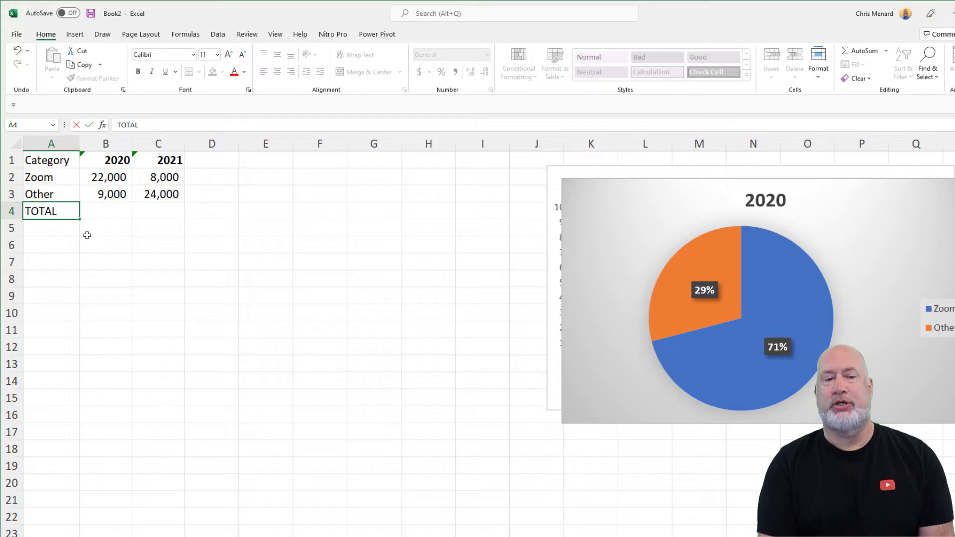
left_click_drag(105, 211, 158, 211)
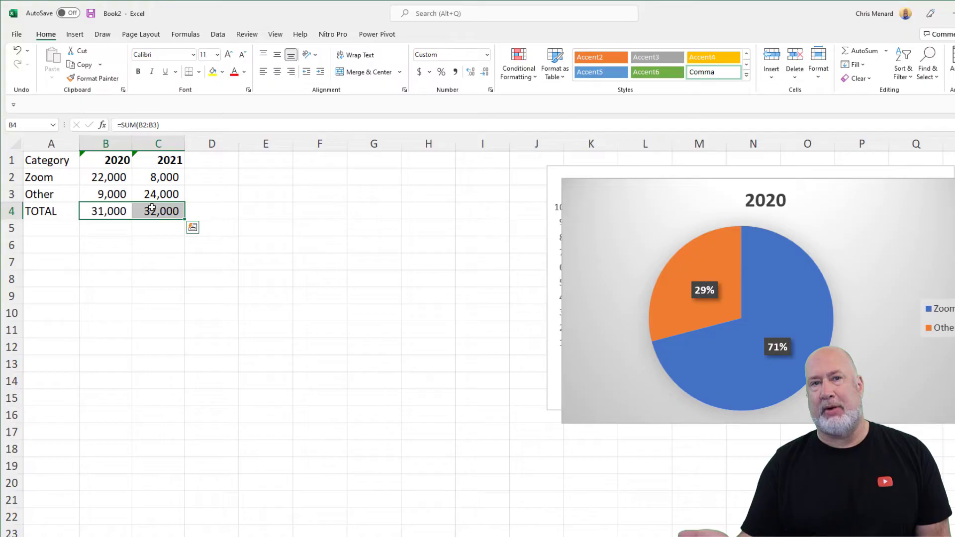
left_click(106, 194)
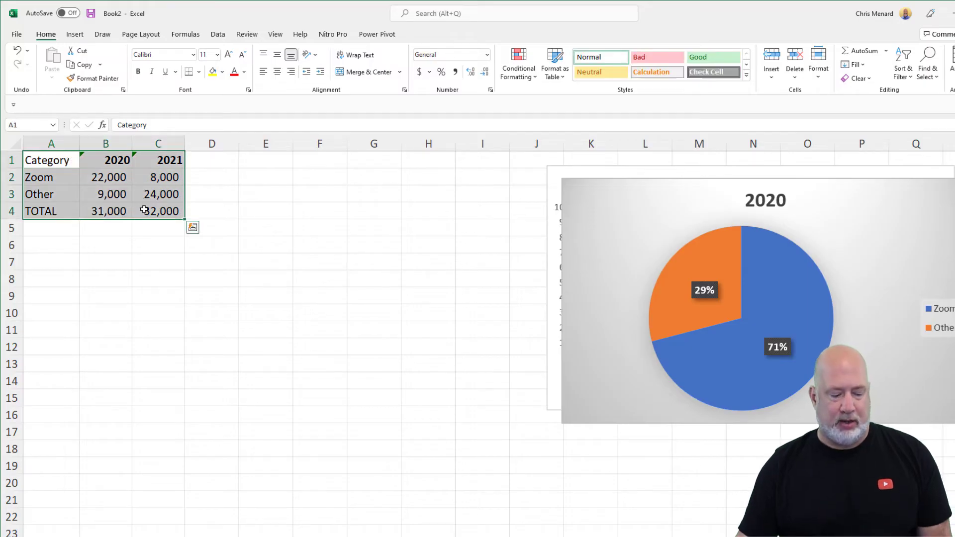
Paste a copy of the table at A6 and clear its figures in B7:C9
left_click(52, 244)
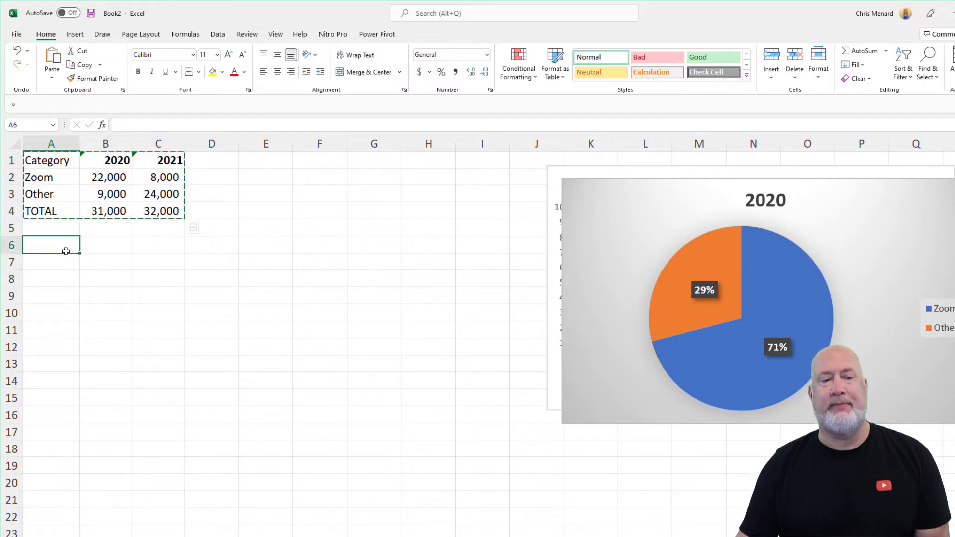
key("ctrl+v")
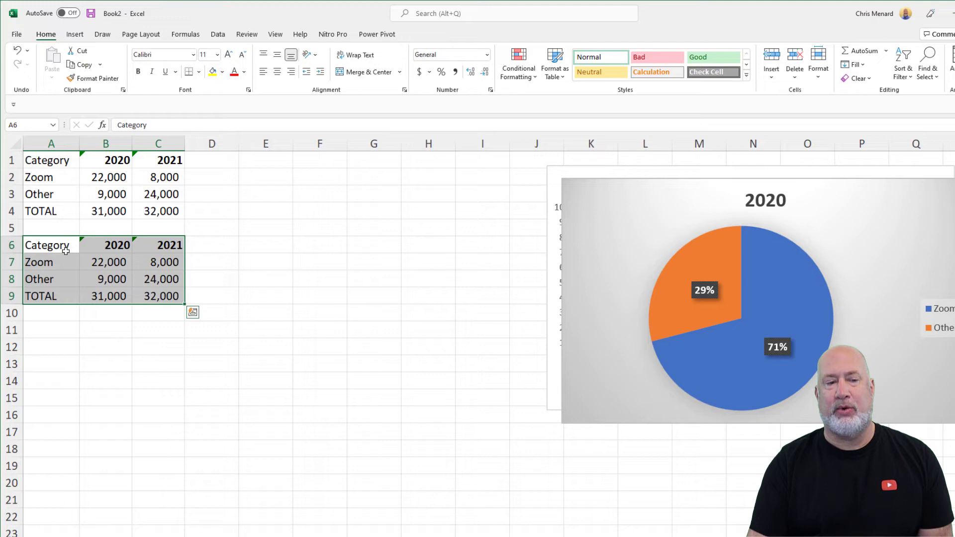
left_click(211, 245)
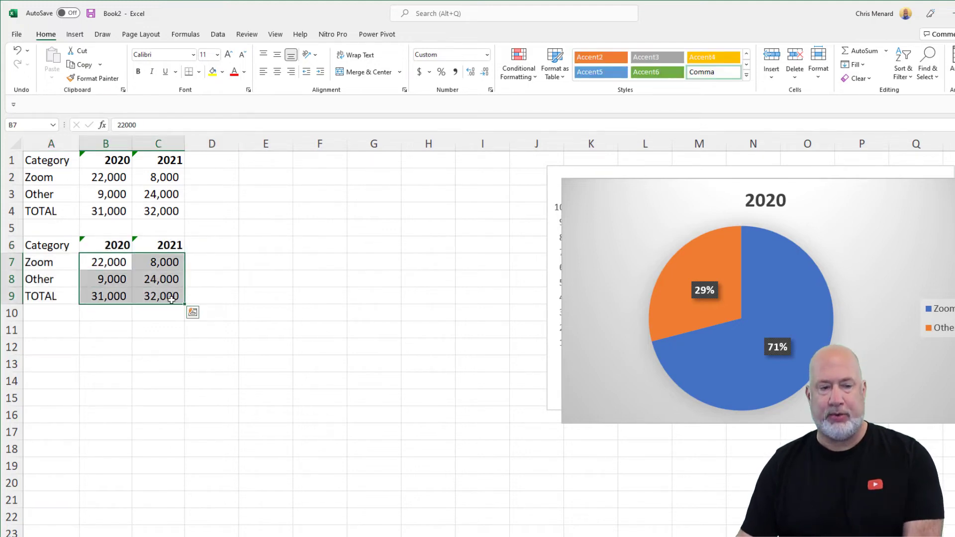
key("Delete")
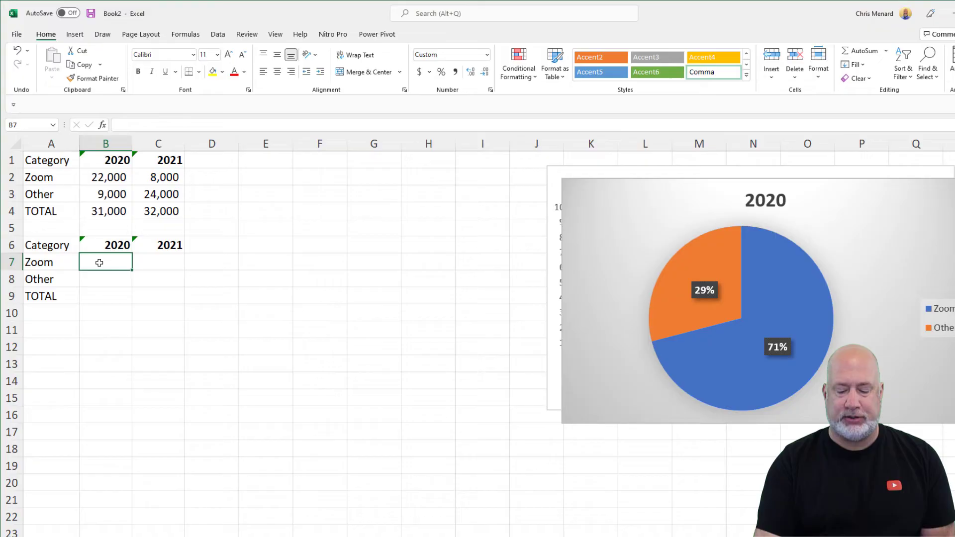
Enter the Zoom 2020 share formula =B2/B$4 and format it as a percentage
type("=B2/")
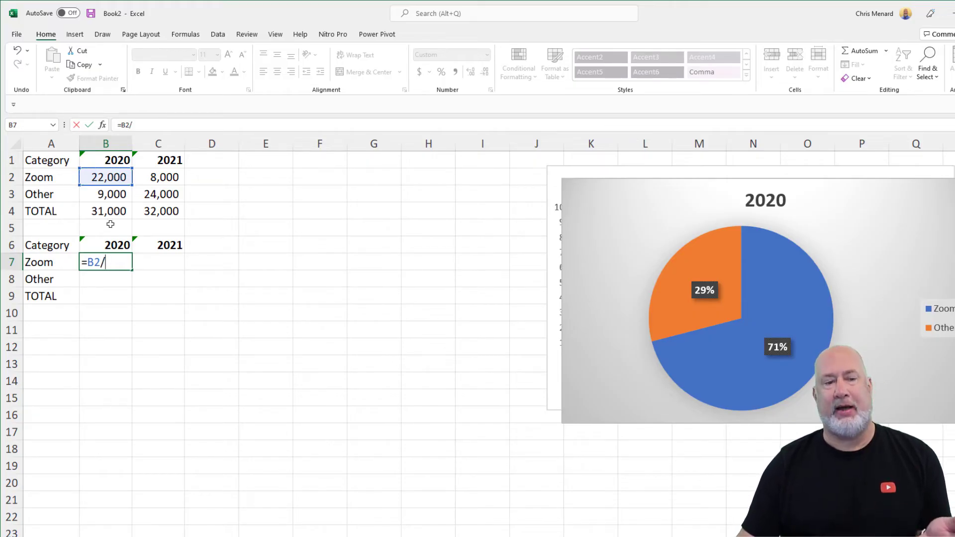
left_click(105, 211)
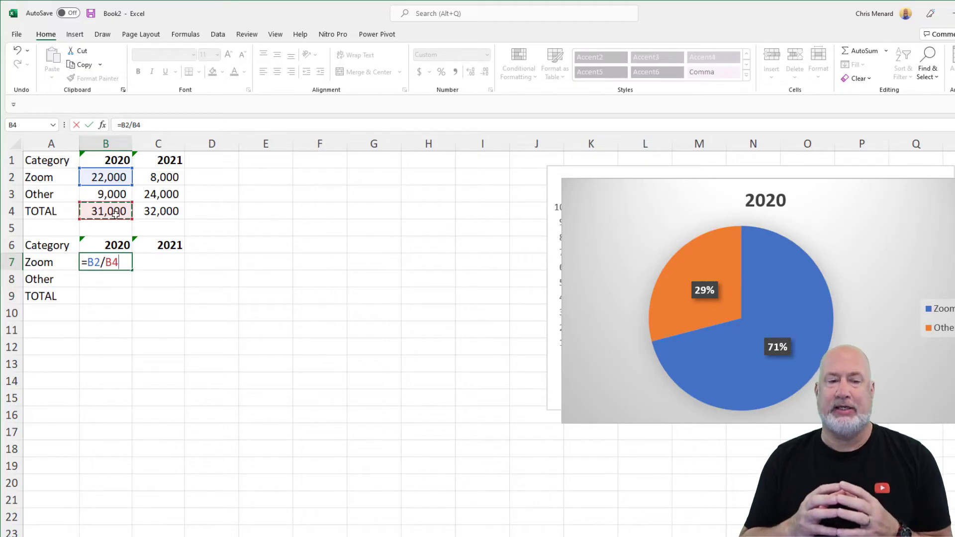
key("f4")
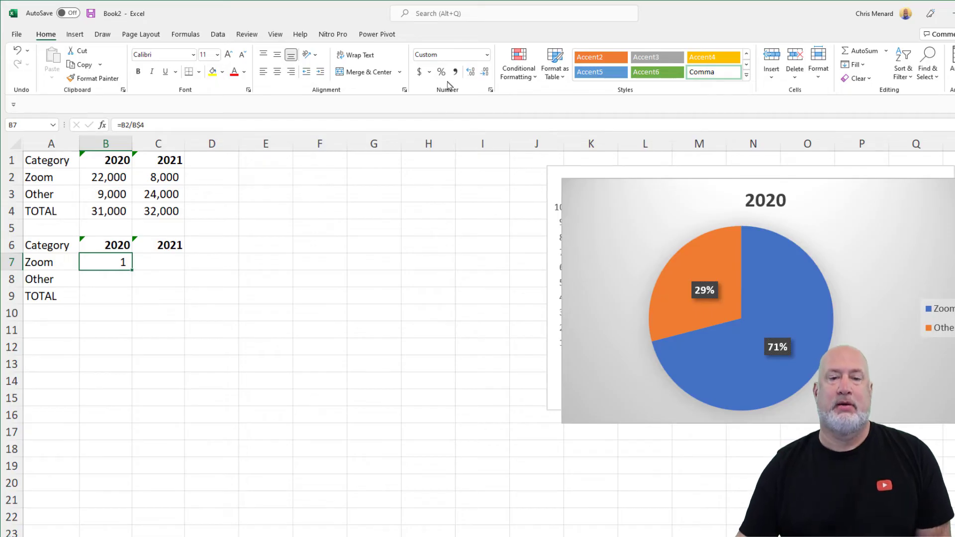
left_click(470, 72)
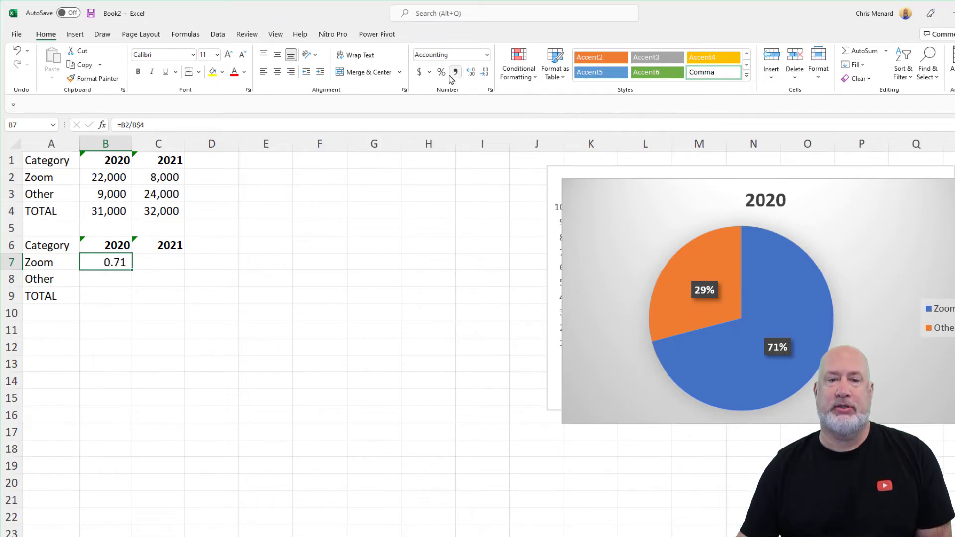
left_click(441, 71)
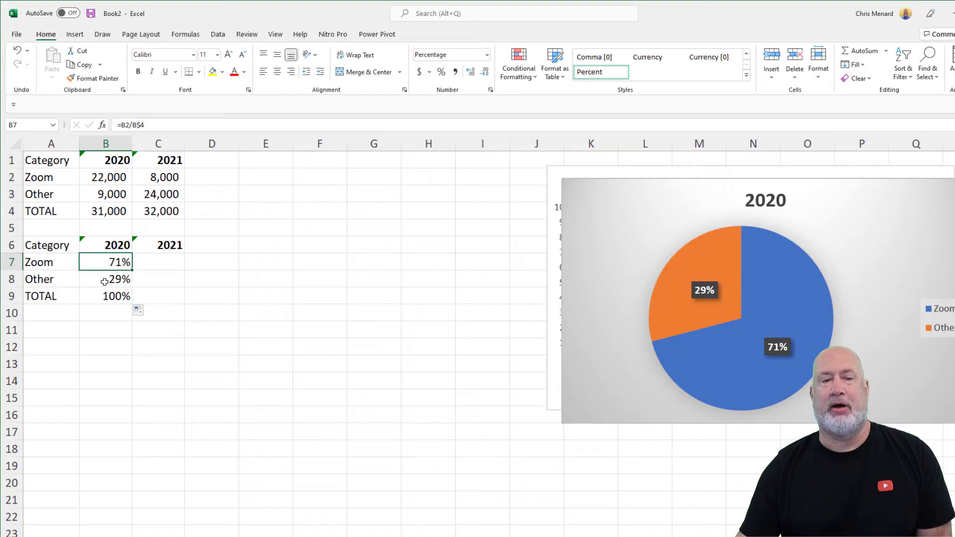
Review the filled share formulas for Other 2020, the total row and Other 2021
left_click(106, 279)
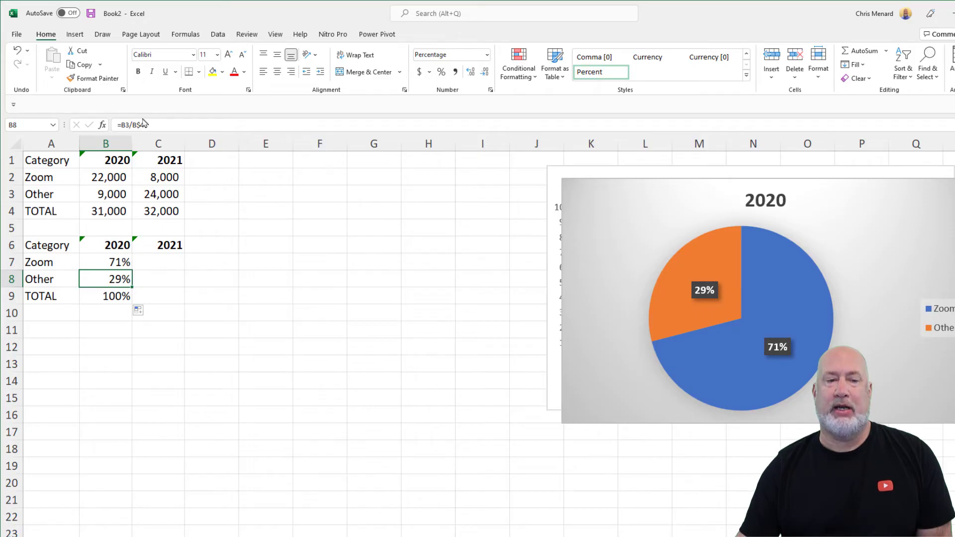
left_click(105, 296)
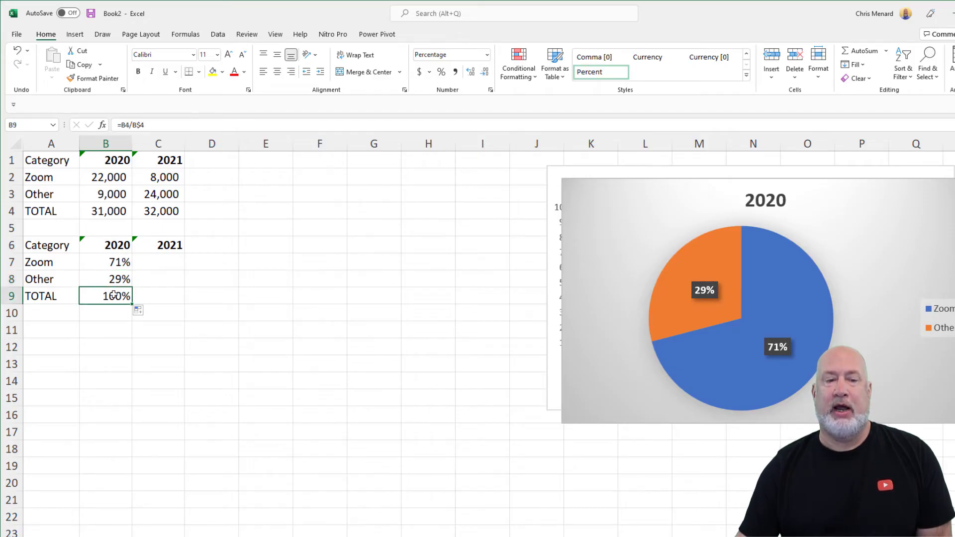
left_click(105, 262)
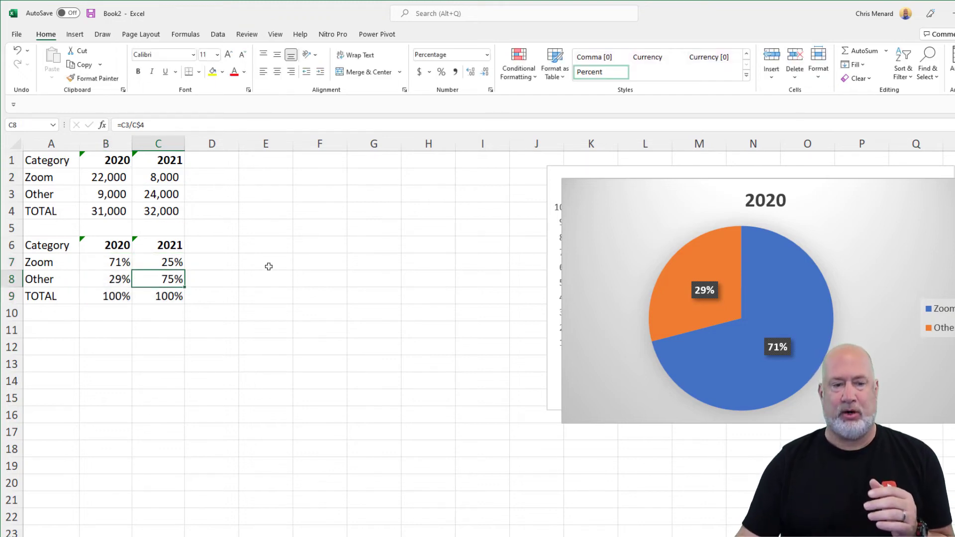
double_click(158, 279)
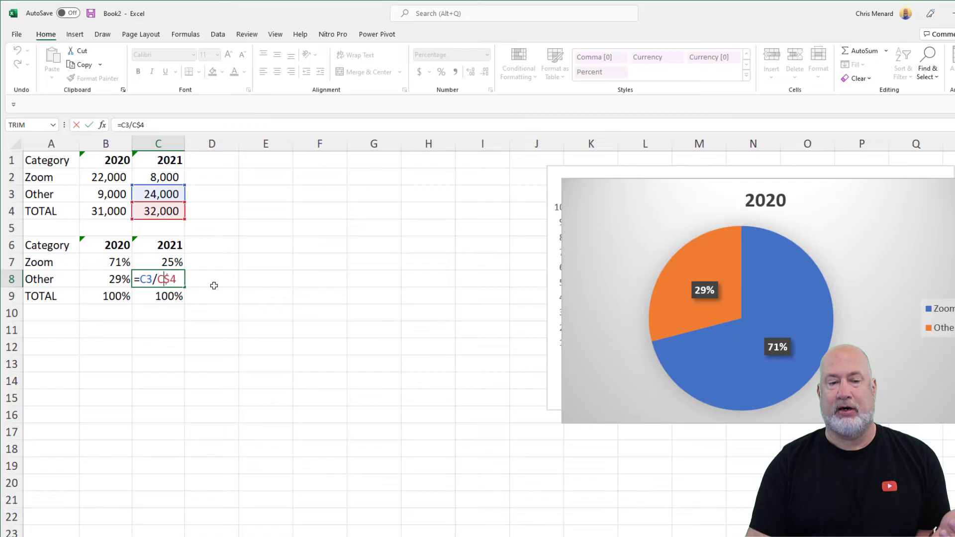
key("Return")
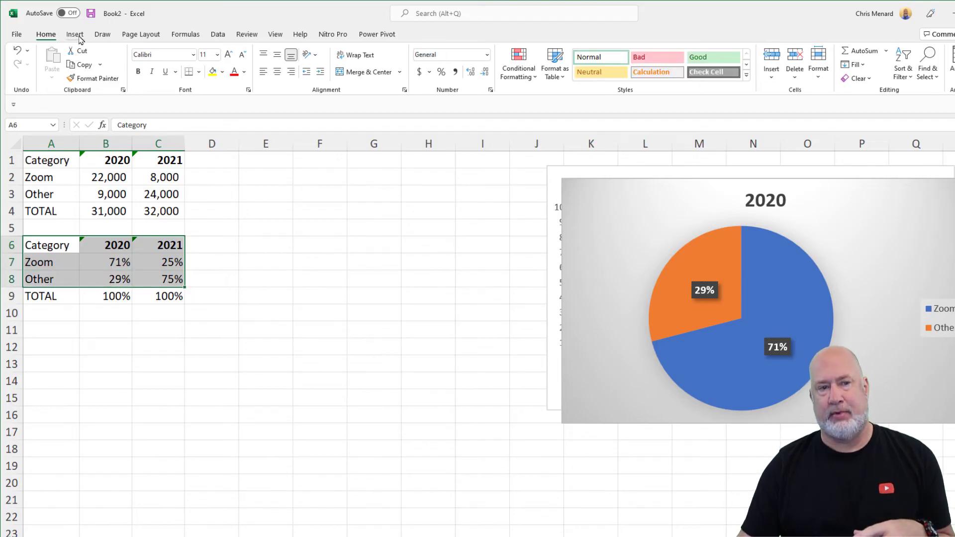
Insert a 100% Stacked Column chart of the Zoom and Other percentage table
left_click(74, 34)
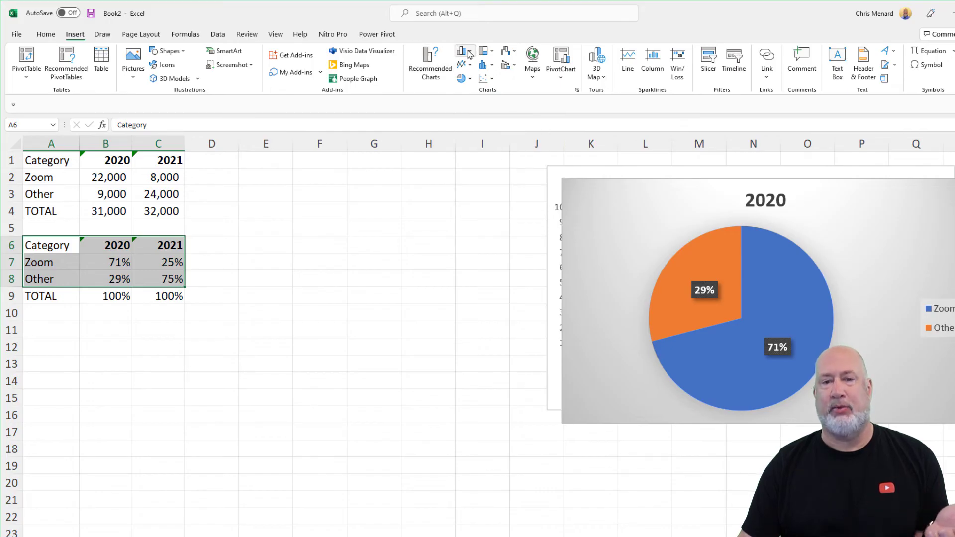
left_click(461, 54)
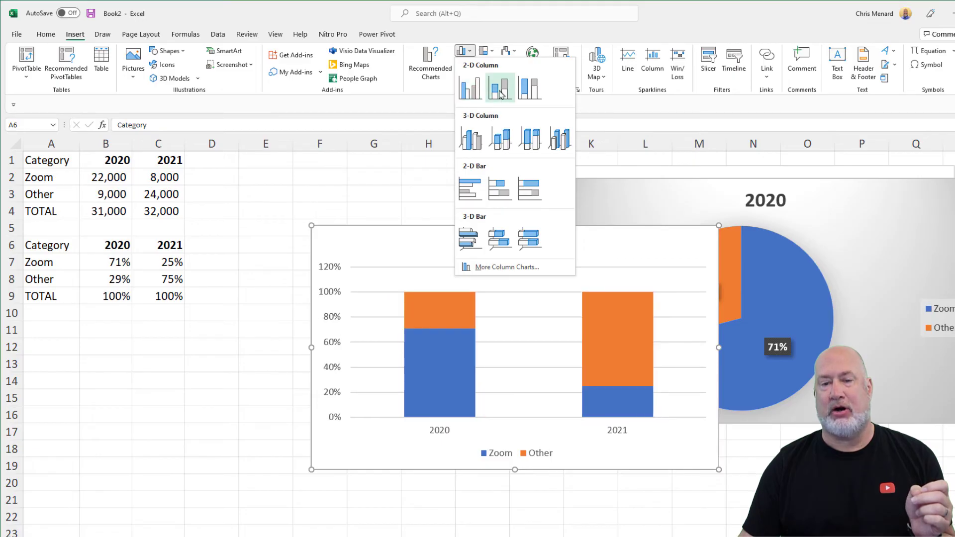
mouse_move(528, 89)
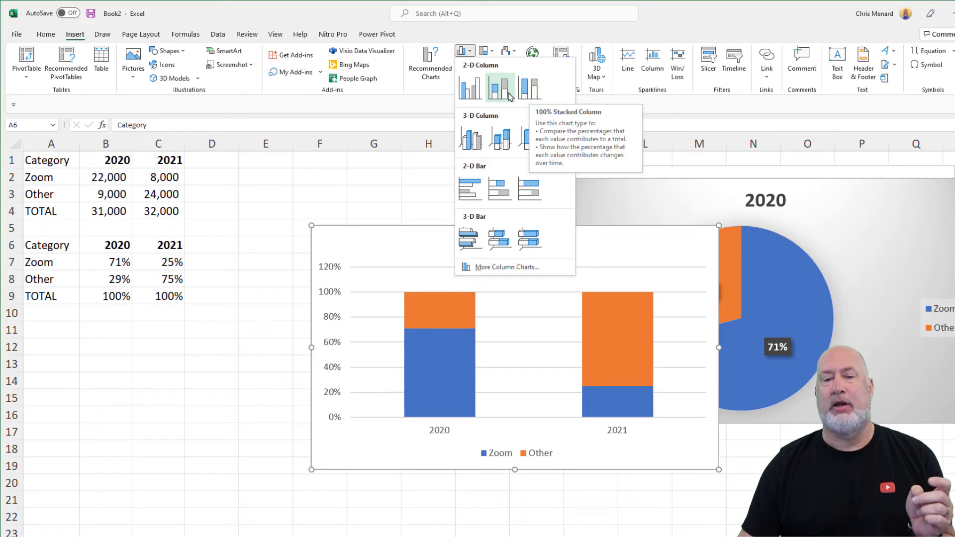
mouse_move(499, 88)
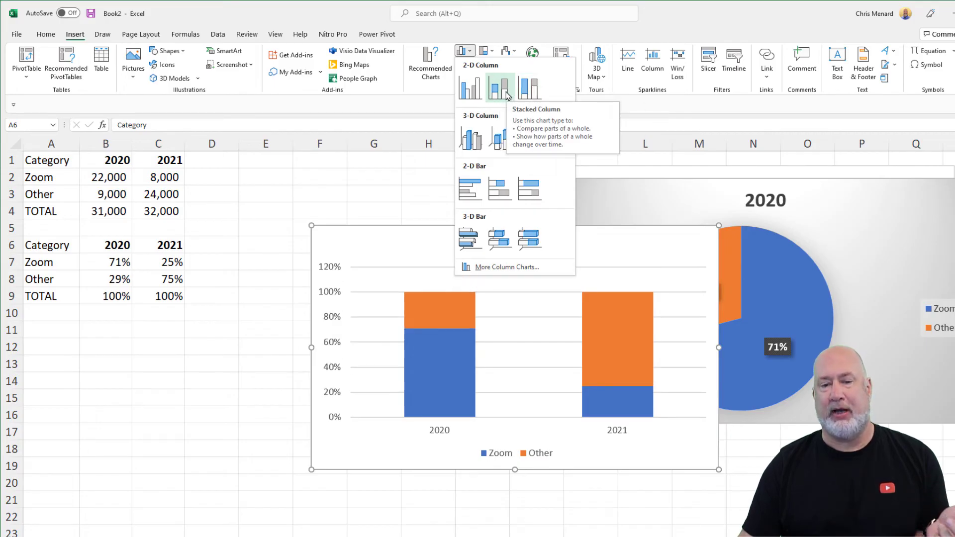
mouse_move(529, 87)
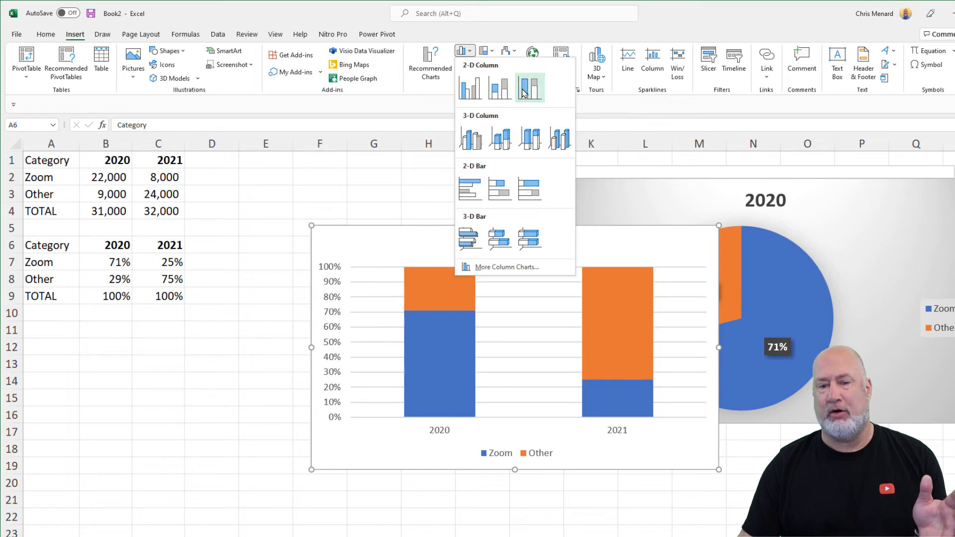
mouse_move(529, 89)
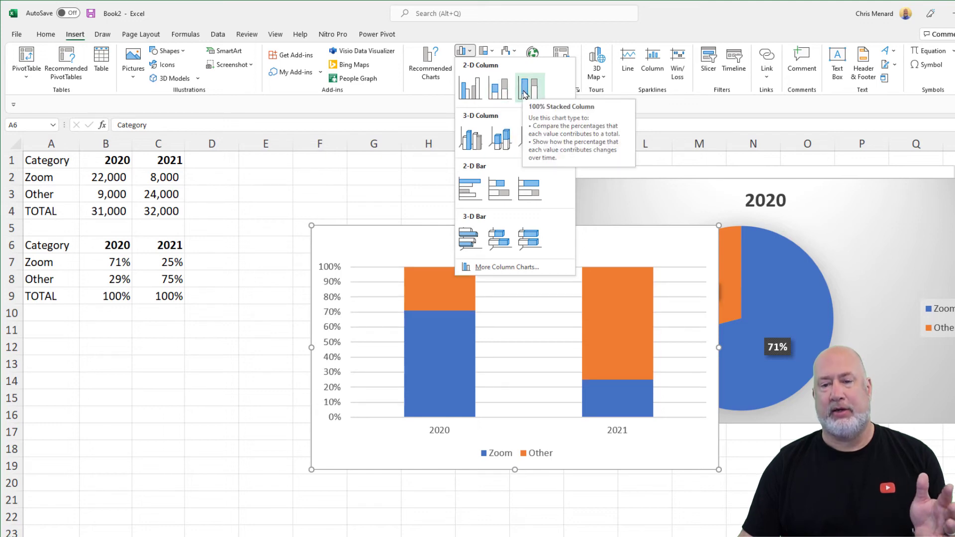
left_click(529, 87)
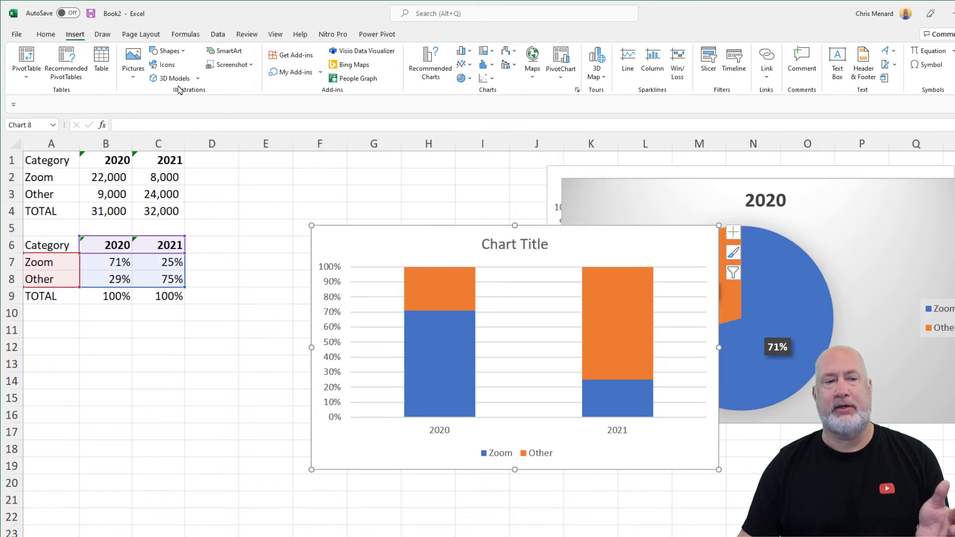
mouse_move(619, 442)
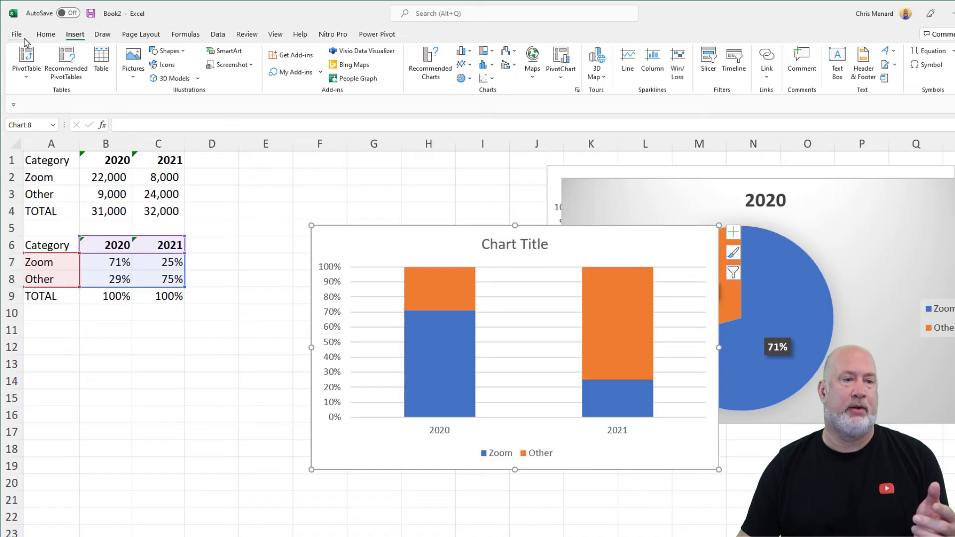
Add centred percentage labels (71%, 29%, 25%, 75%) to the new chart's segments
left_click(427, 34)
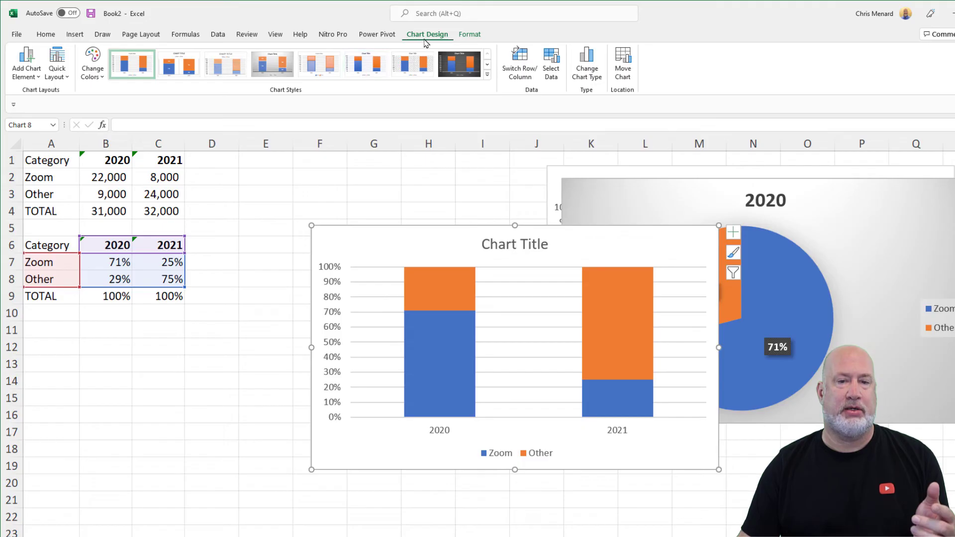
left_click(271, 65)
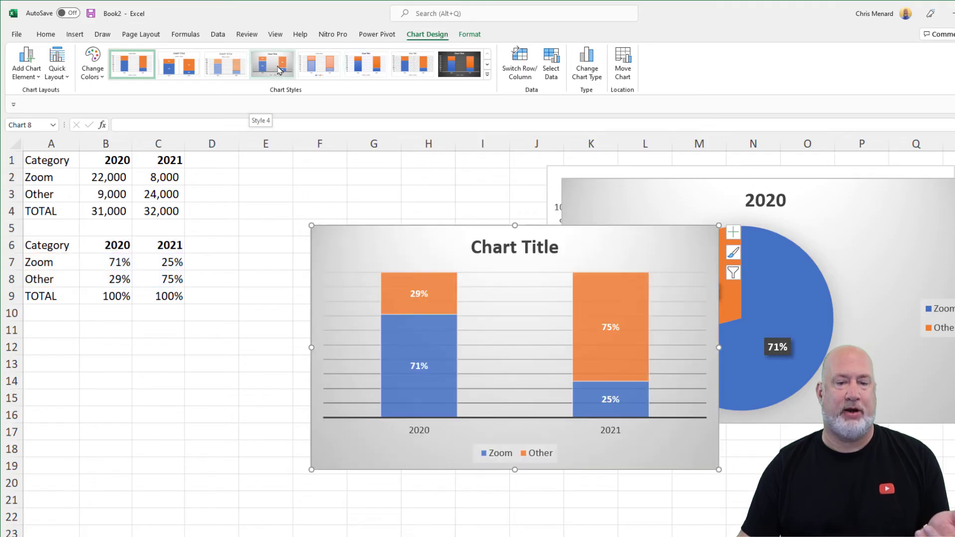
left_click(25, 62)
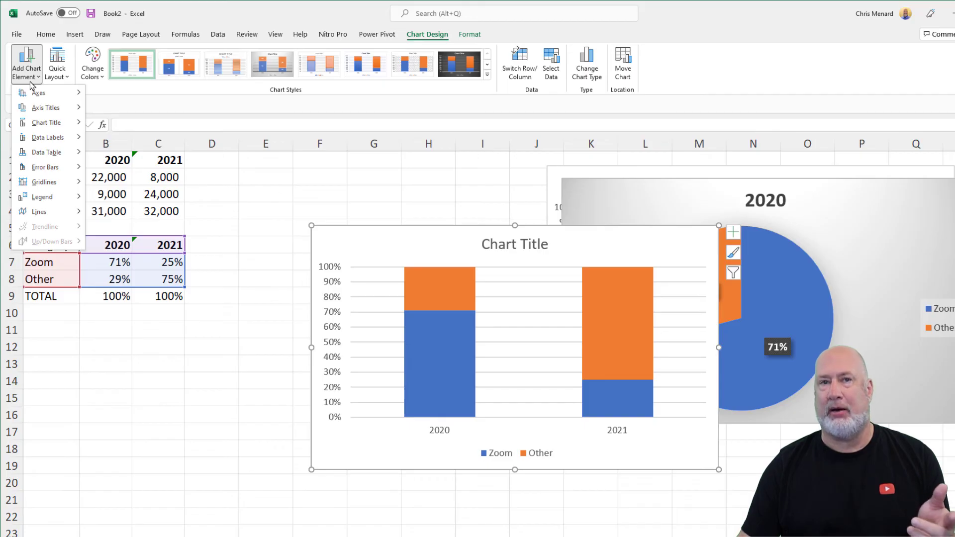
left_click(46, 137)
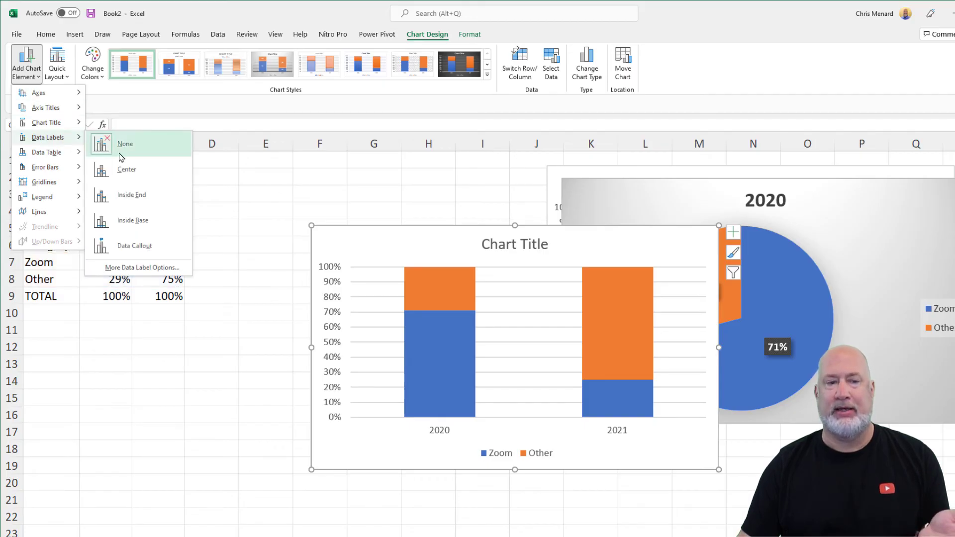
left_click(126, 169)
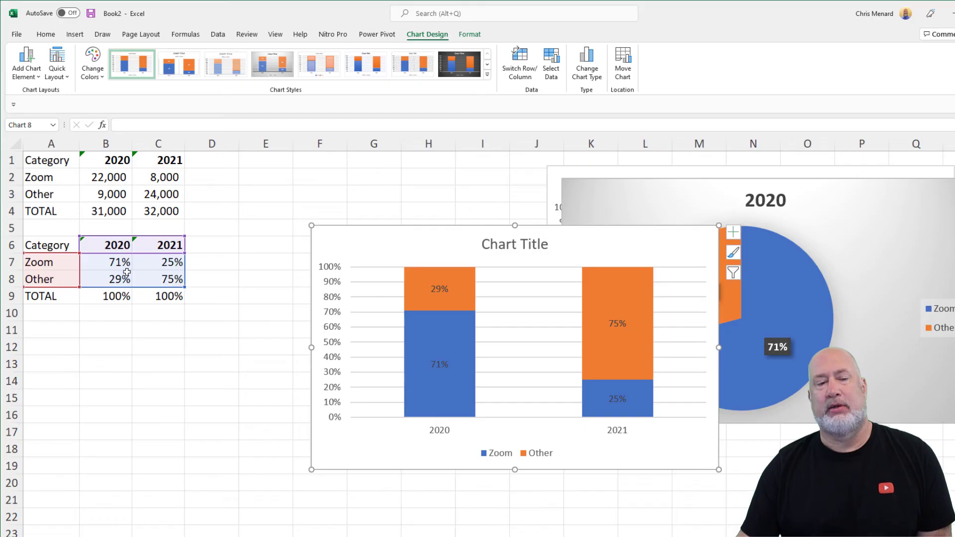
mouse_move(432, 372)
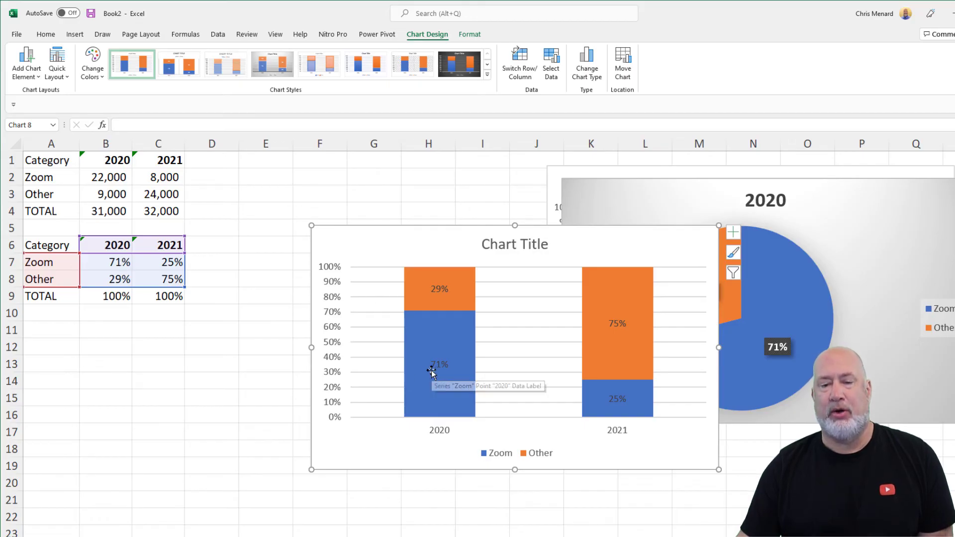
Select the Zoom series labels (71%, 25%) and open the font colour choices
left_click(439, 364)
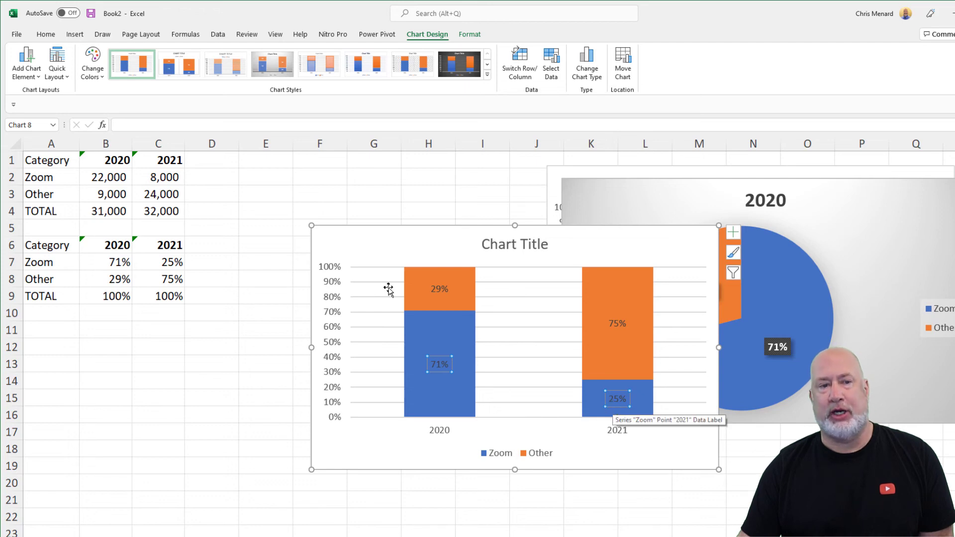
left_click(45, 35)
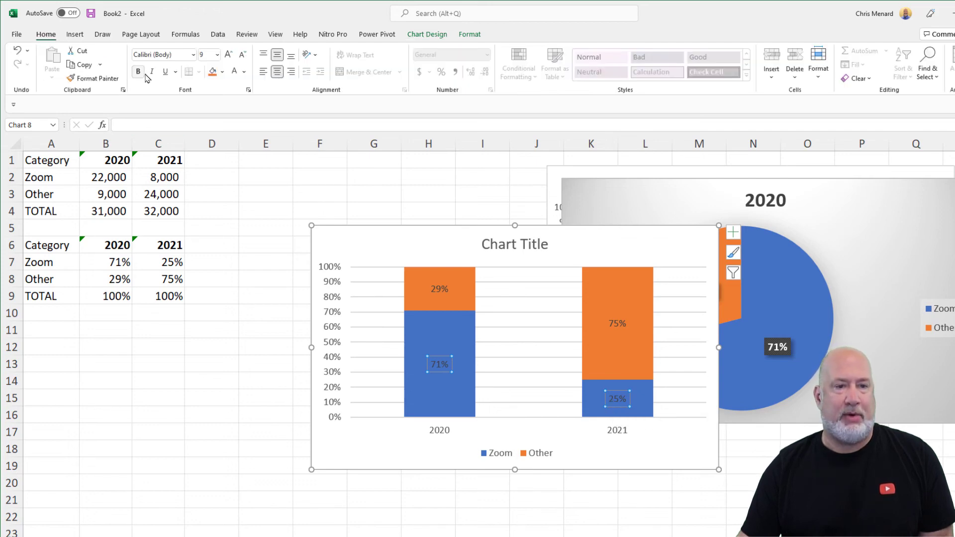
left_click(242, 71)
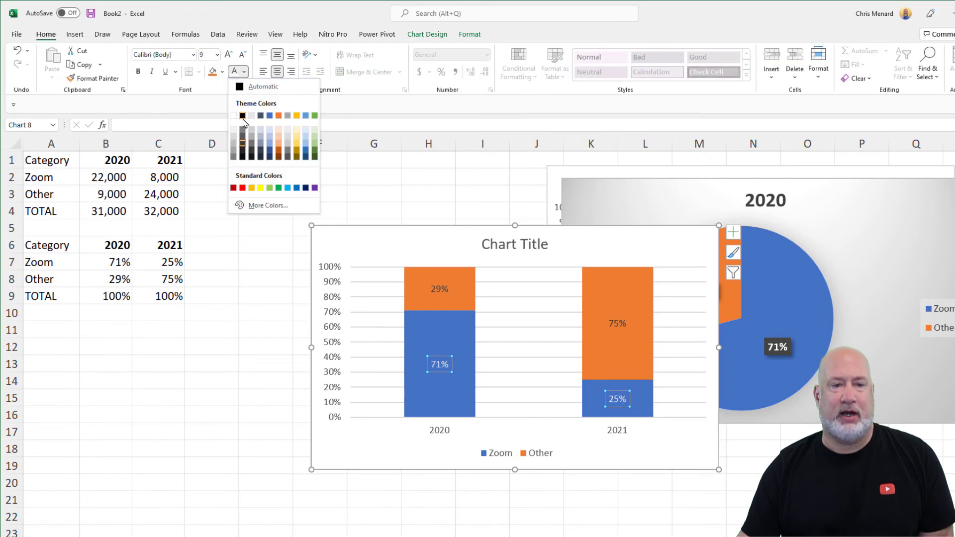